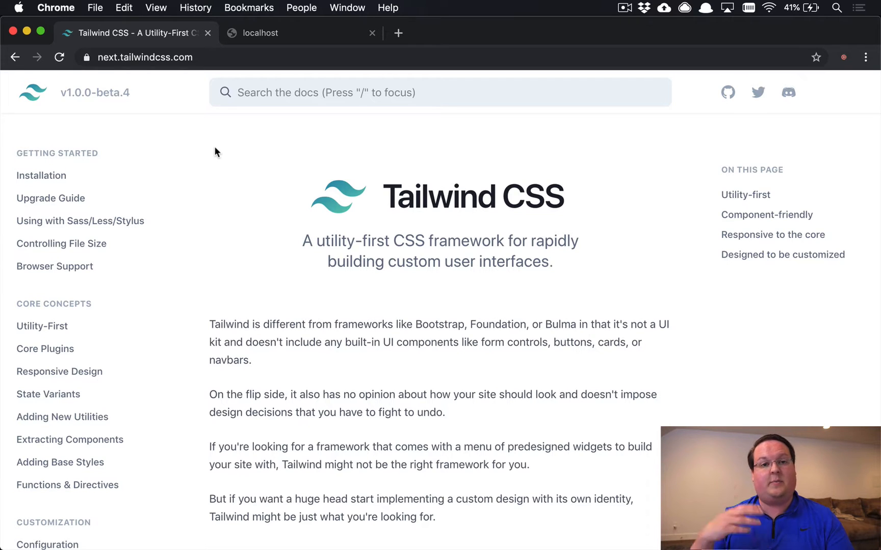
{"action": "mouse_move", "coordinate": [181, 166]}
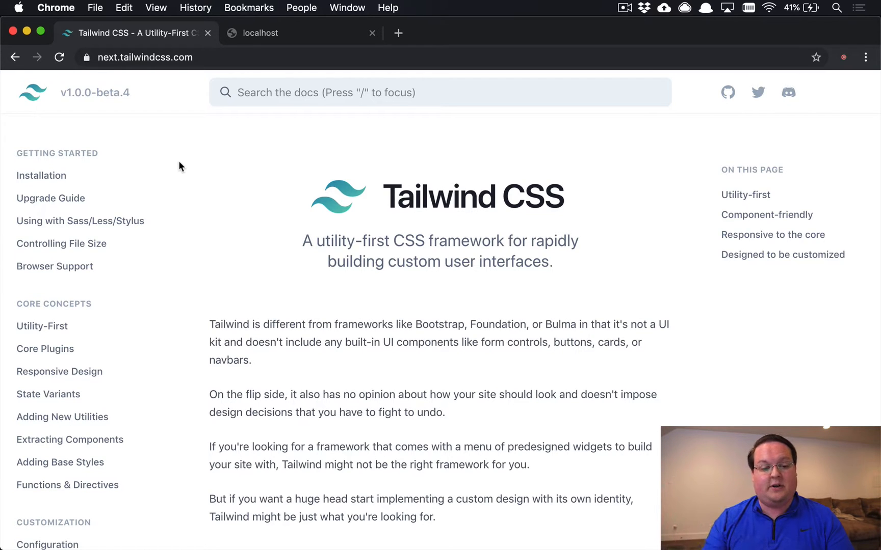
{"action": "mouse_move", "coordinate": [125, 128]}
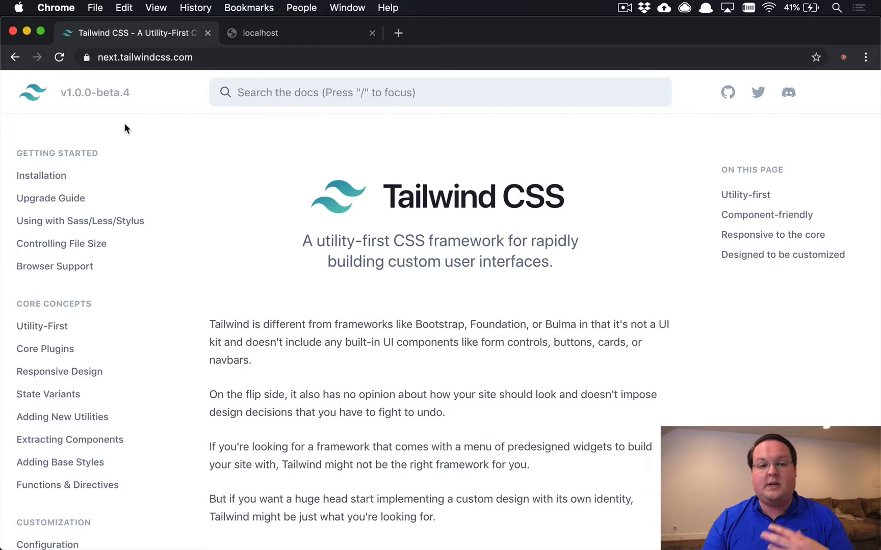
{"action": "mouse_move", "coordinate": [180, 141]}
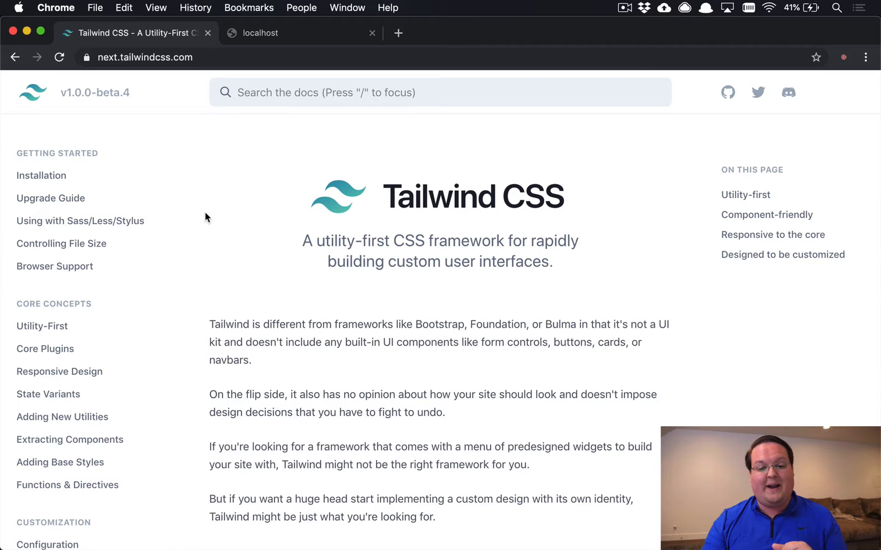
Open Tailwind's Controlling File Size docs and highlight Tailwind's 472.5kb original size in the comparison table.
{"action": "left_click", "coordinate": [61, 243]}
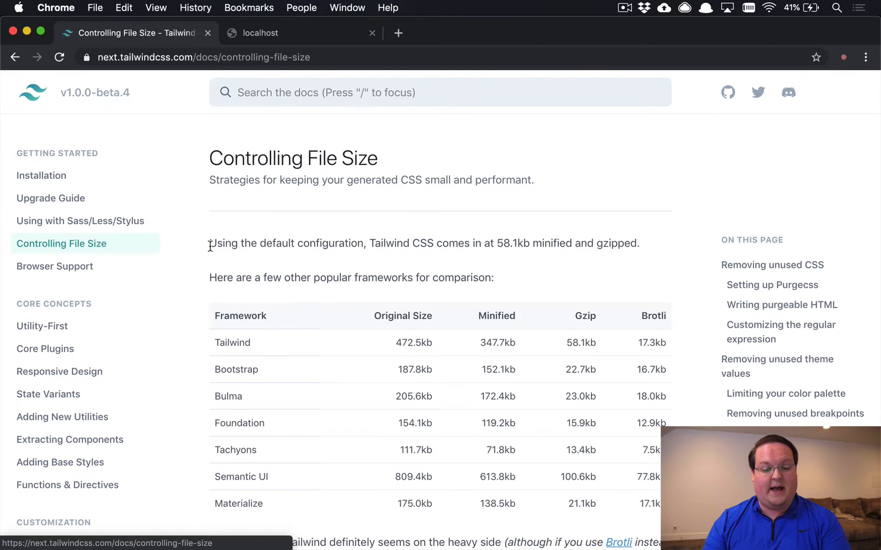
{"action": "scroll", "scroll_direction": "down", "scroll_amount": 3}
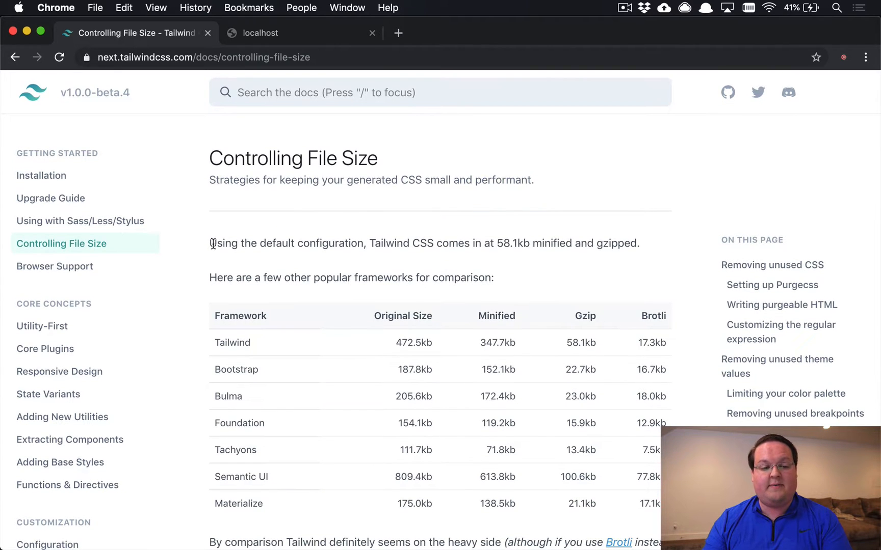
{"action": "scroll", "scroll_direction": "down", "scroll_amount": 3}
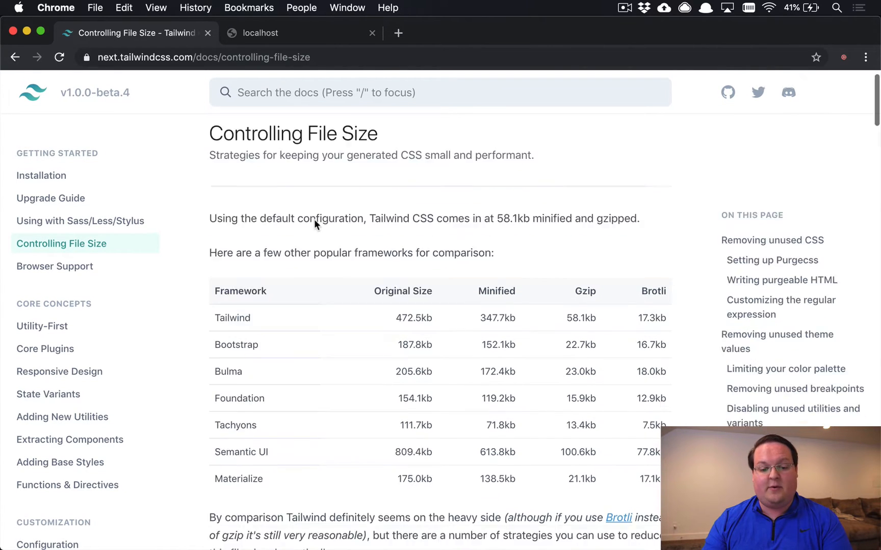
{"action": "scroll", "scroll_direction": "down", "scroll_amount": 3}
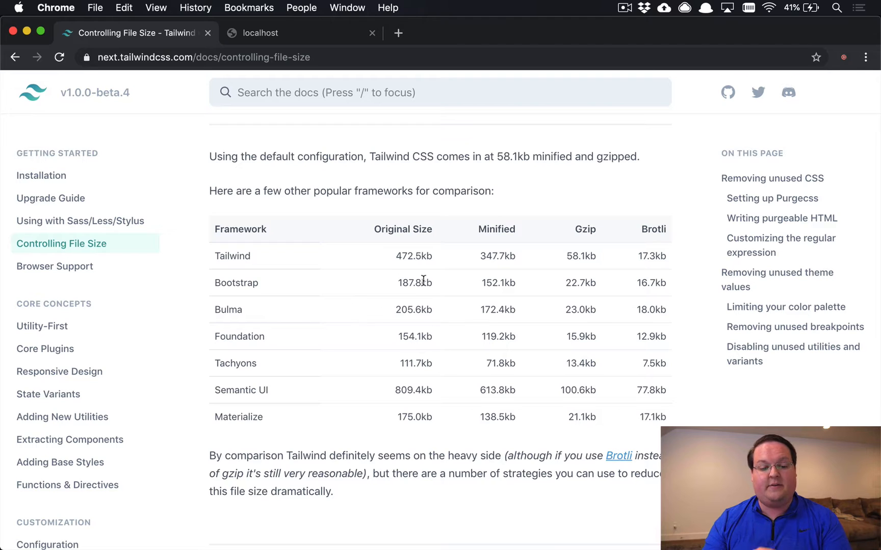
{"action": "mouse_move", "coordinate": [408, 257]}
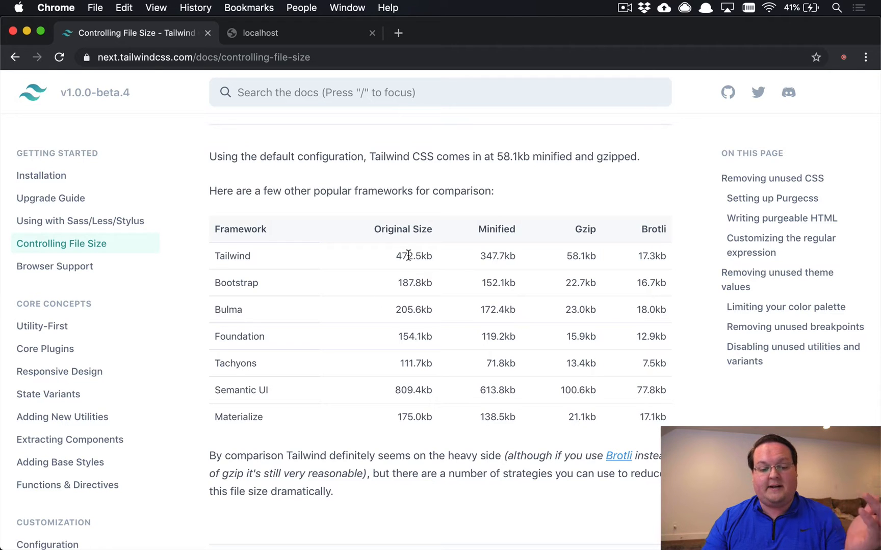
{"action": "double_click", "coordinate": [413, 255]}
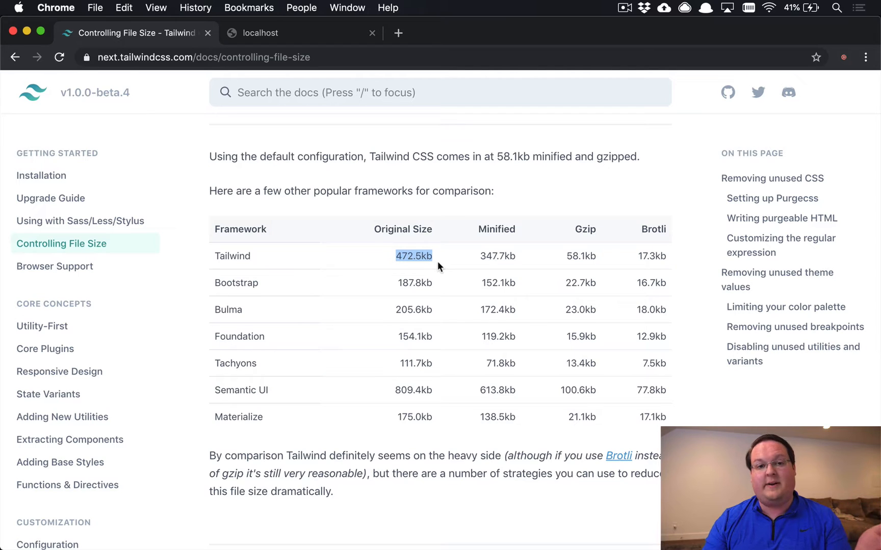
{"action": "mouse_move", "coordinate": [444, 265]}
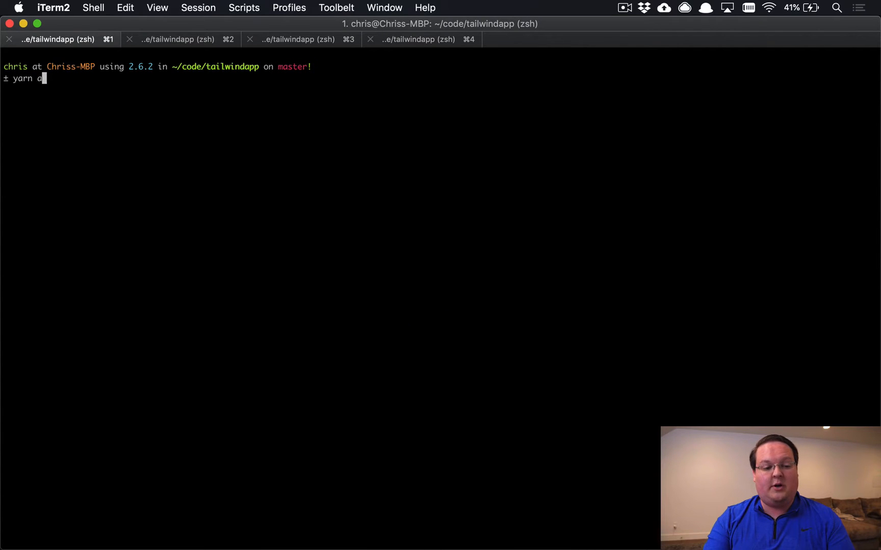
{"action": "type", "text": "dd @fullhu"}
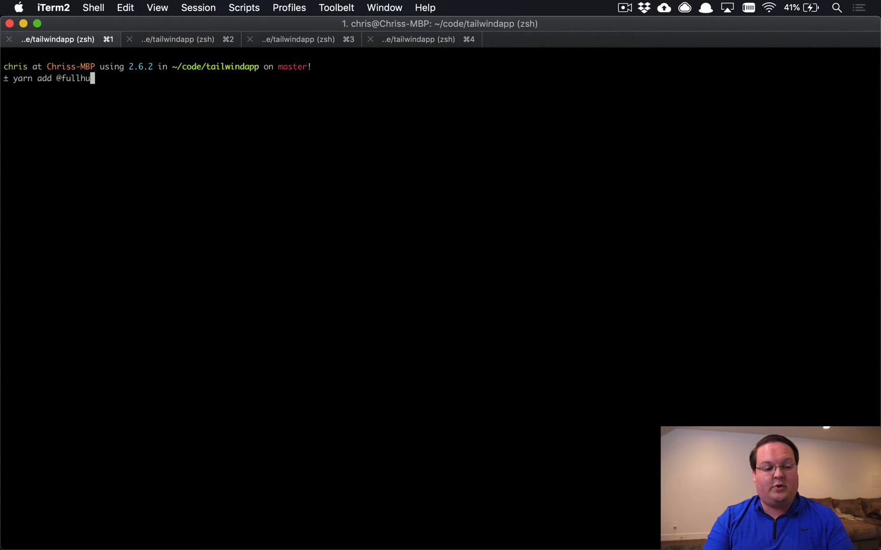
{"action": "type", "text": "man/postcss-"}
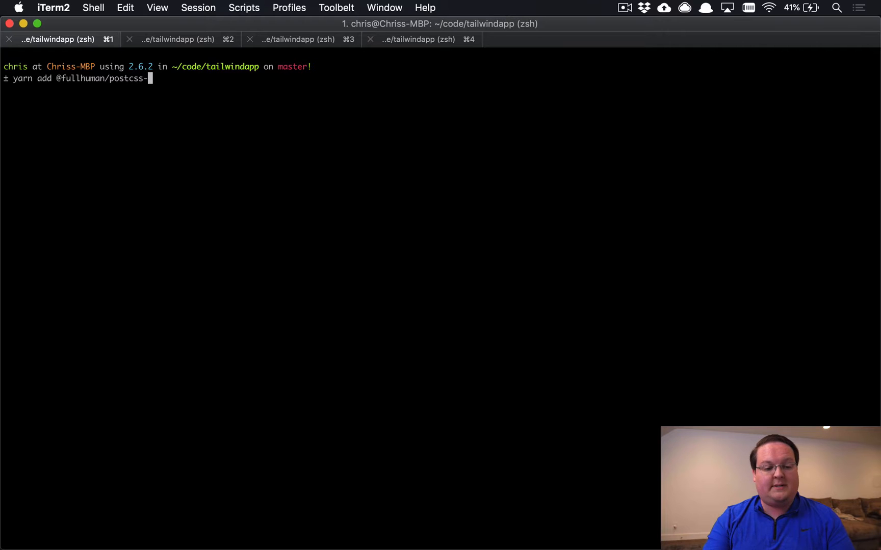
{"action": "type", "text": "purgecss"}
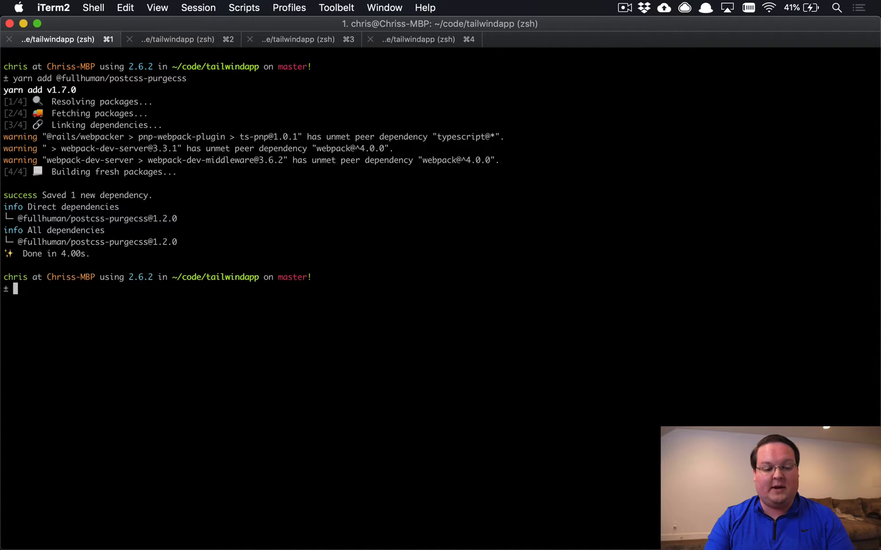
{"action": "type", "text": "mvim co"}
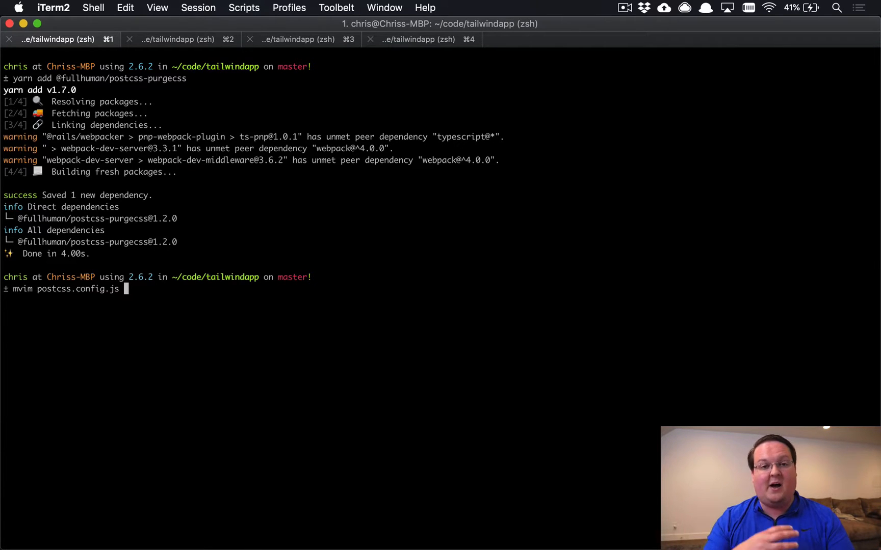
{"action": "mouse_move", "coordinate": [429, 334]}
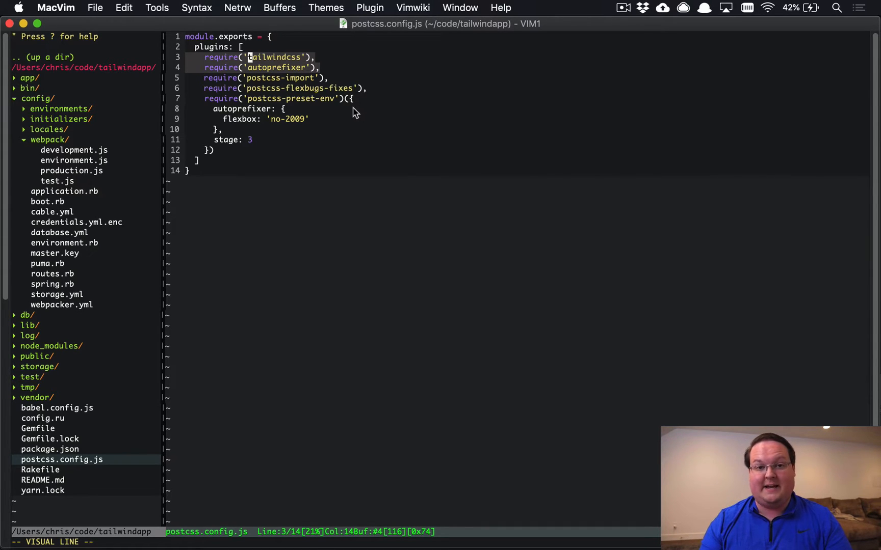
{"action": "mouse_move", "coordinate": [341, 70]}
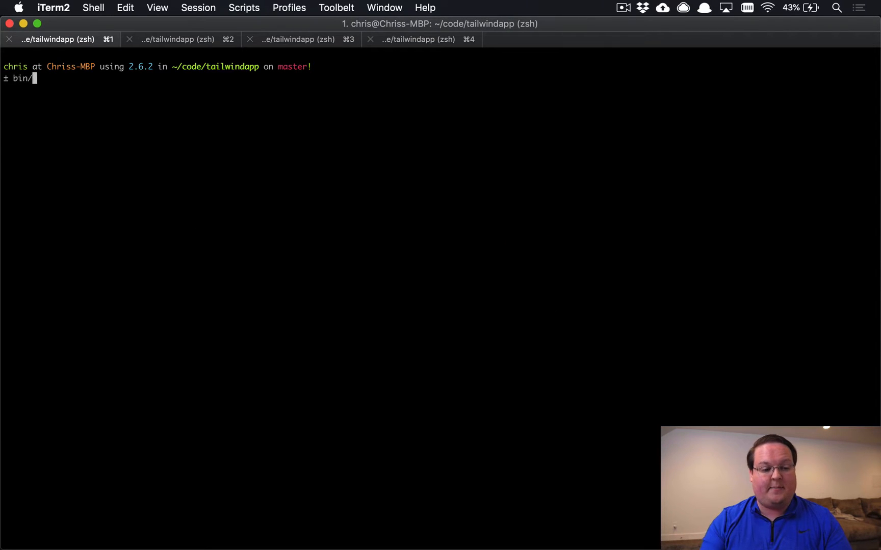
Launch the bin/webpack build in the terminal.
{"action": "type", "text": "webpack"}
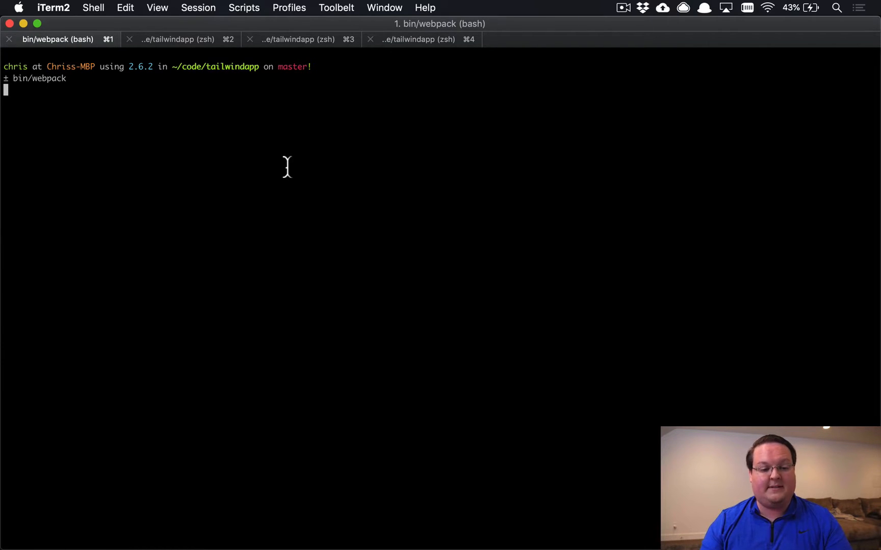
{"action": "mouse_move", "coordinate": [222, 139]}
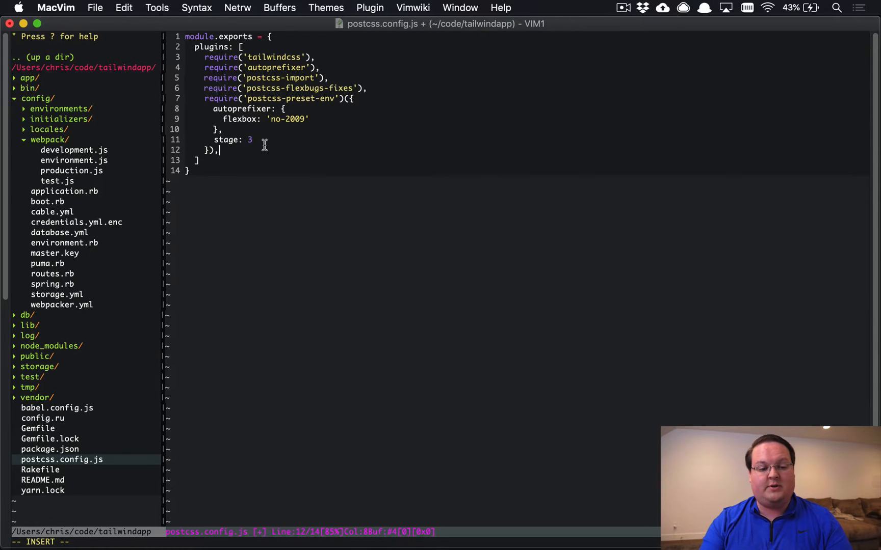
{"action": "type", "text": "require("}
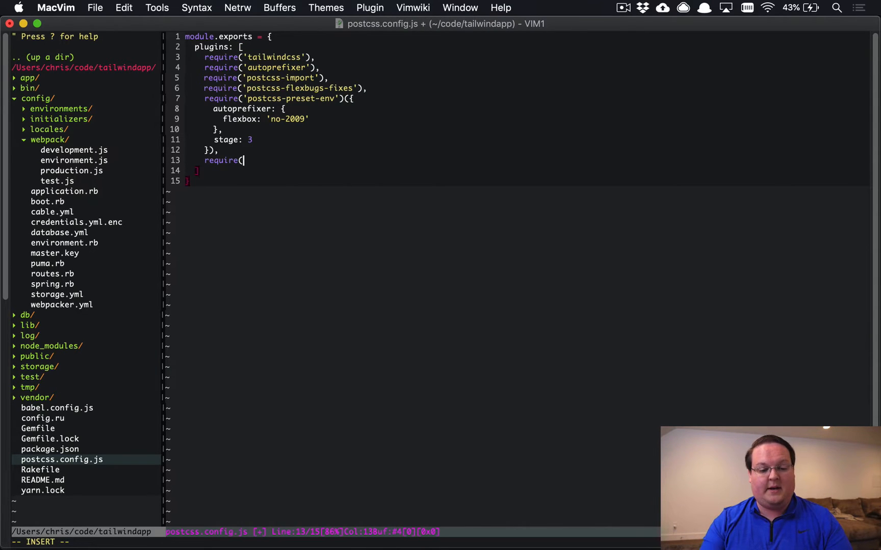
{"action": "type", "text": "'@full"}
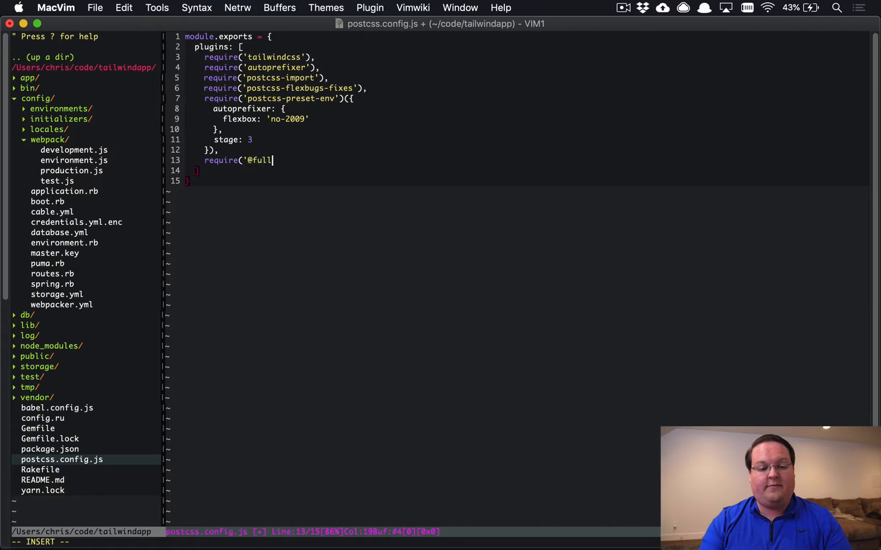
{"action": "type", "text": "human/po"}
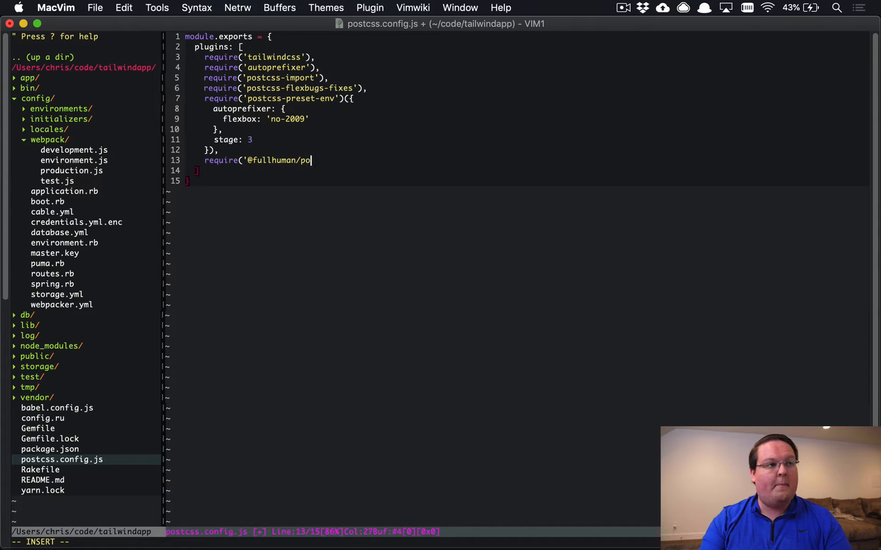
{"action": "type", "text": "stcss-pug"}
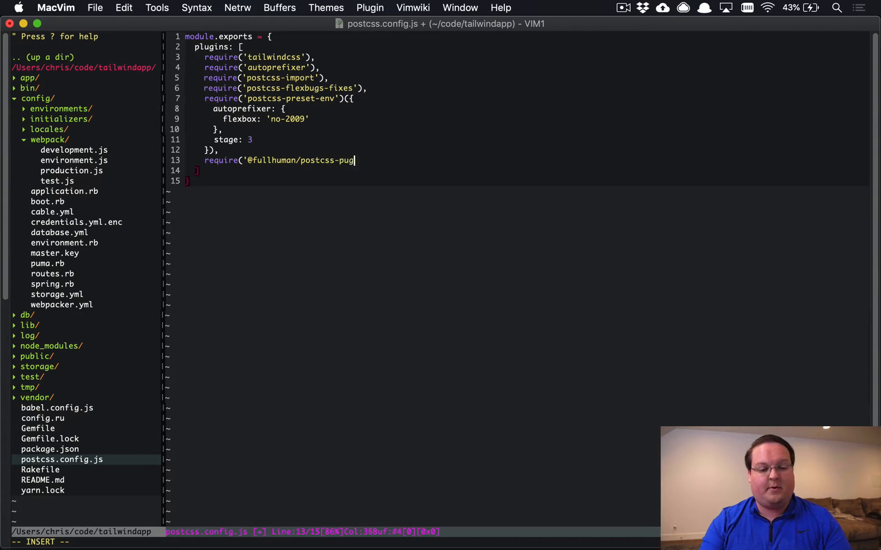
{"action": "type", "text": "gecss')({"}
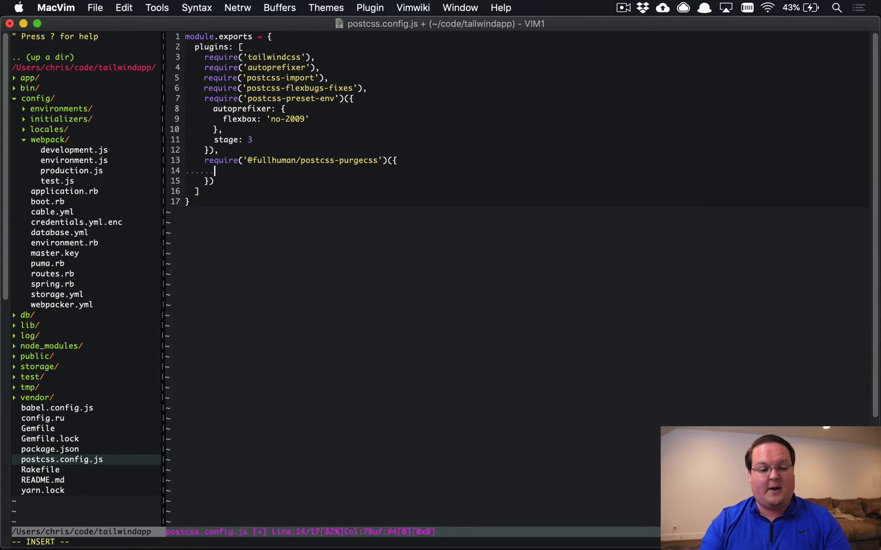
Set its content list to './app/**/*.html.erb' and './app/helpers/**/*.rb'.
{"action": "type", "text": "content"}
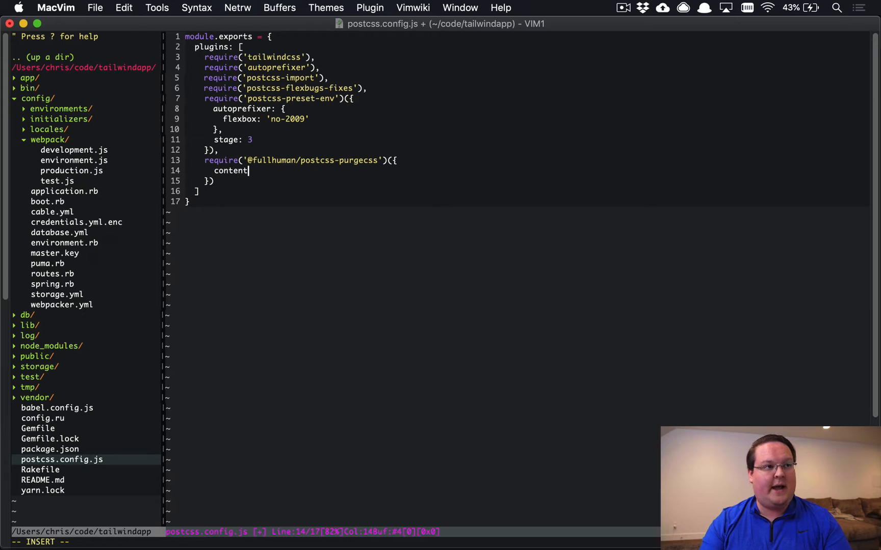
{"action": "type", "text": ": ['./"}
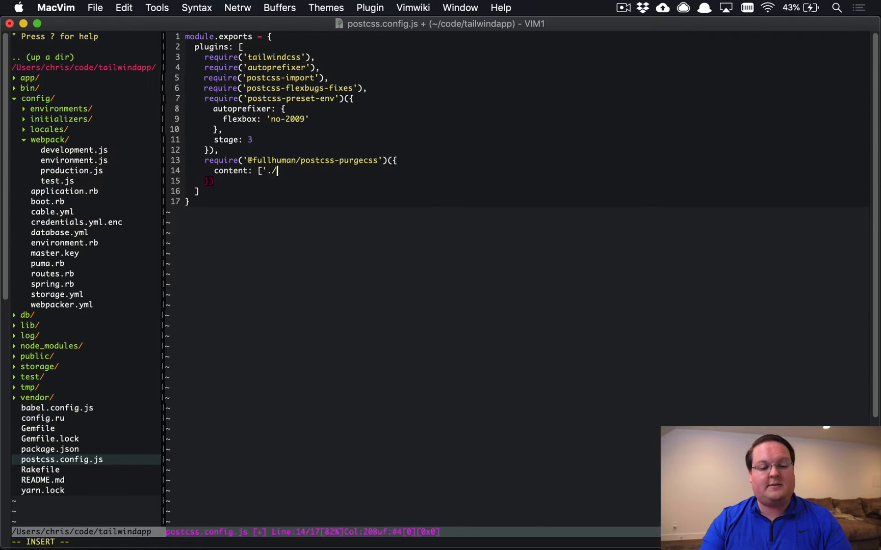
{"action": "type", "text": "app"}
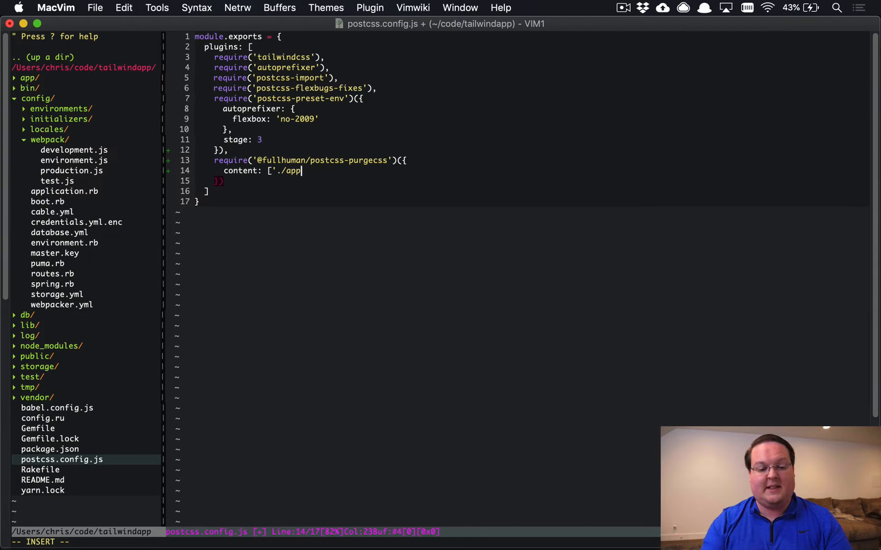
{"action": "type", "text": "**/"}
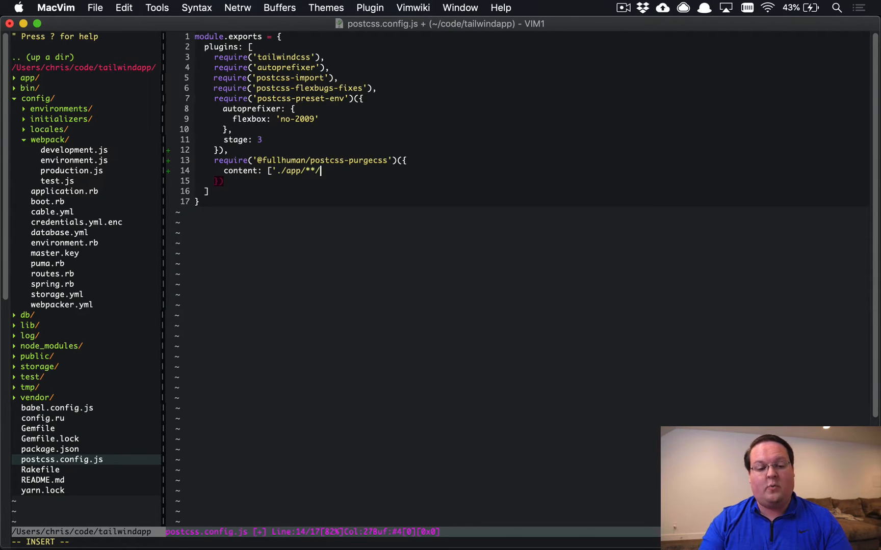
{"action": "type", "text": "*.html.erb"}
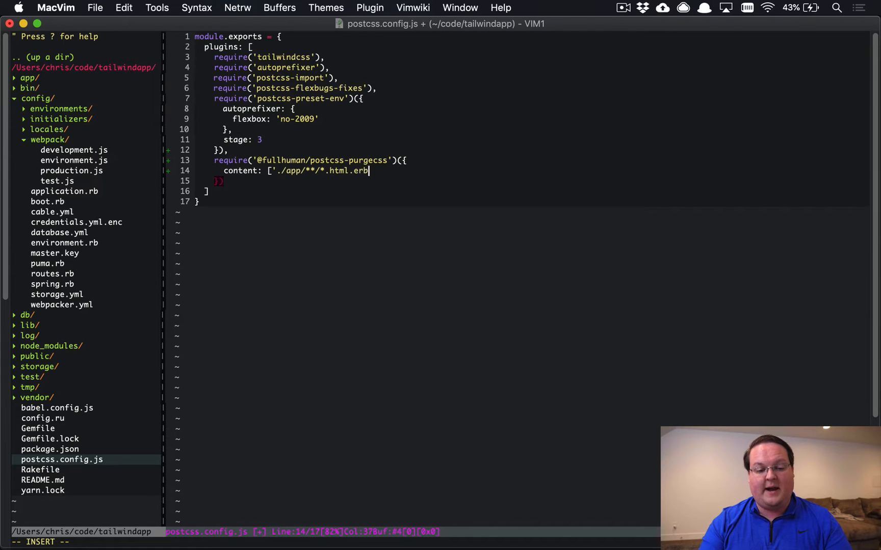
{"action": "type", "text": "'["}
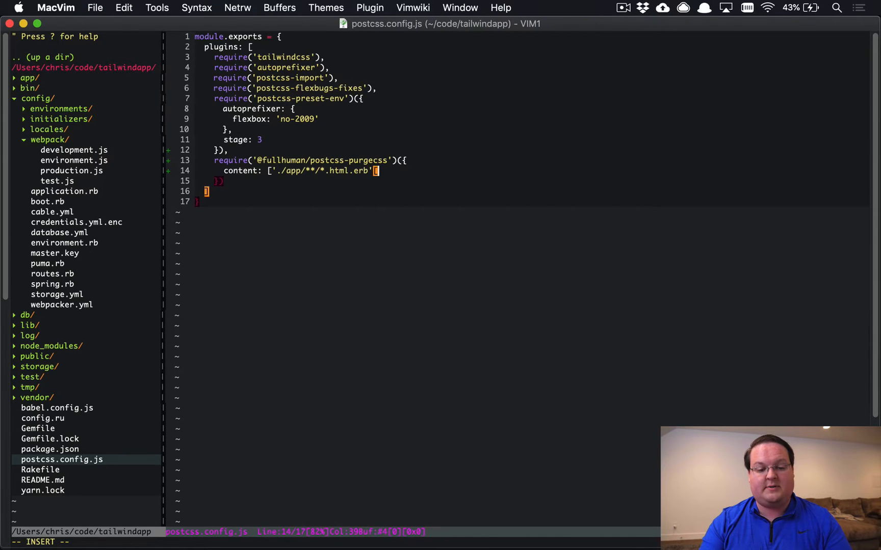
{"action": "type", "text": ", '"}
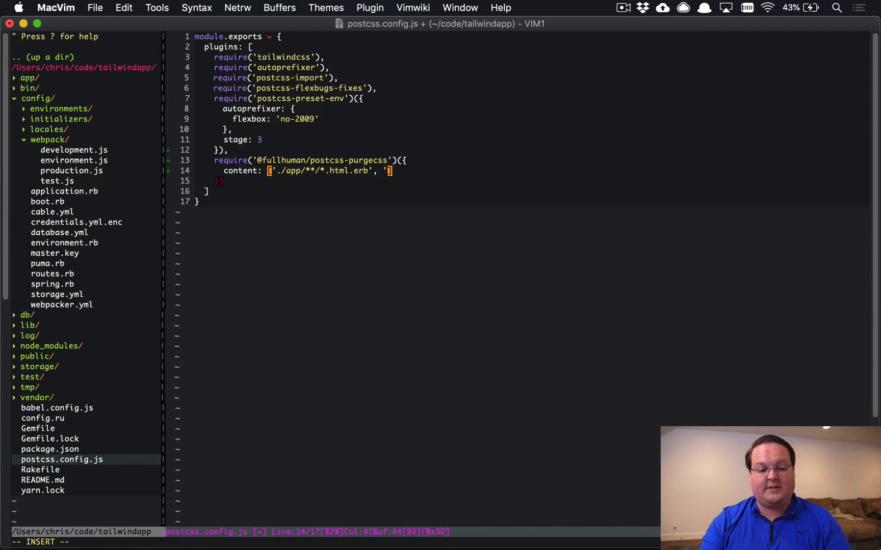
{"action": "type", "text": "/app/helpers"}
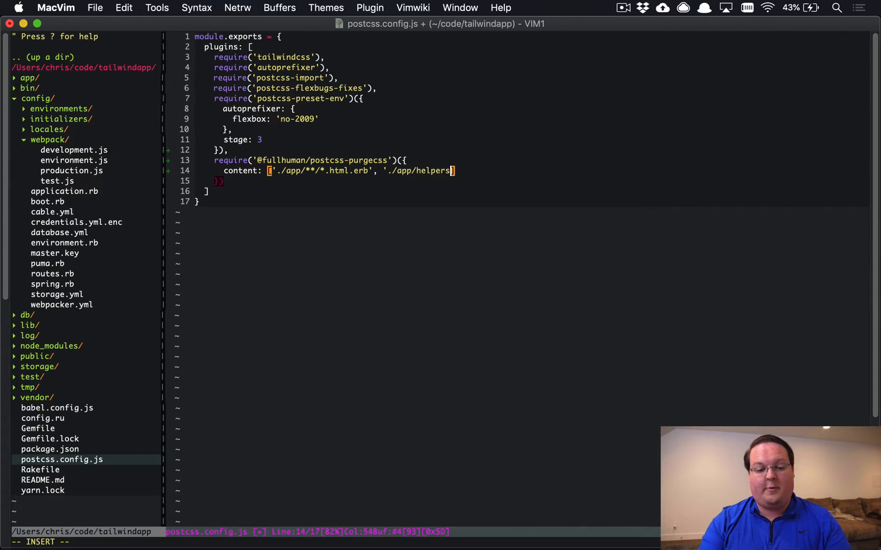
{"action": "type", "text": "/**/"}
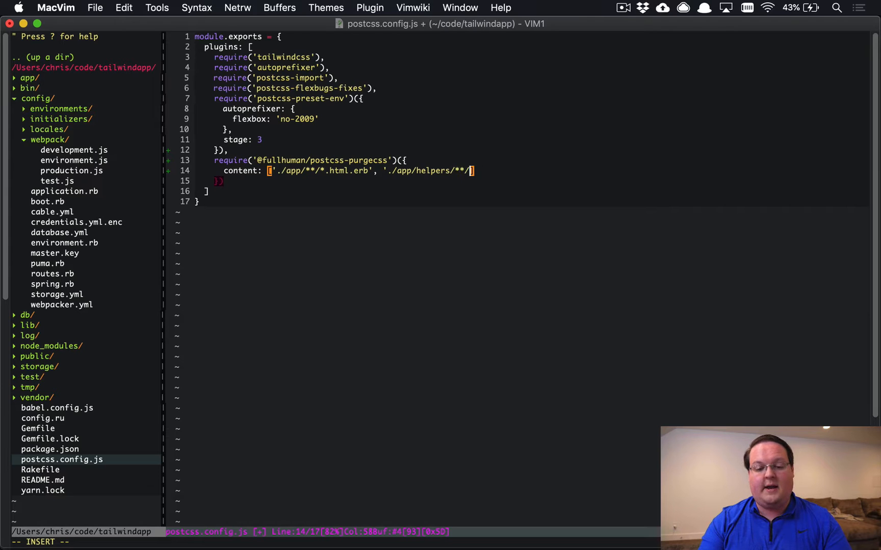
{"action": "type", "text": ".rb"}
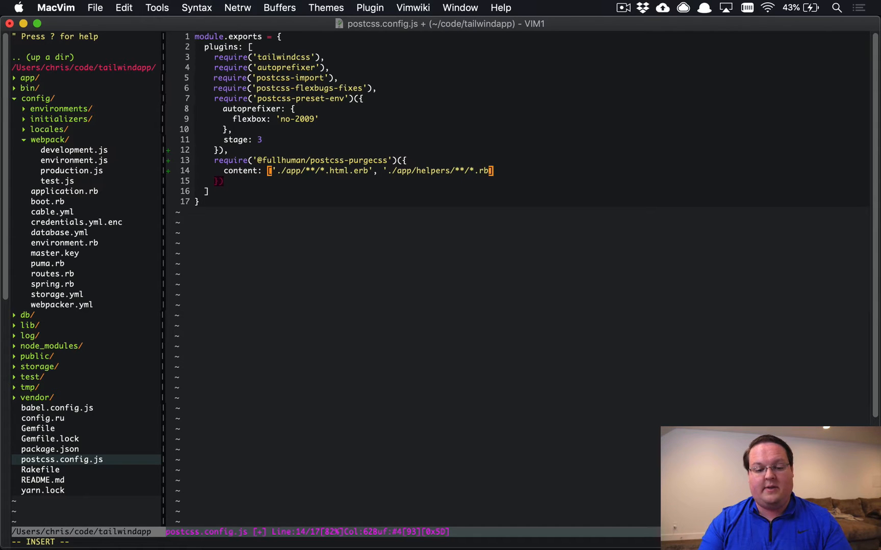
{"action": "key", "text": "Escape"}
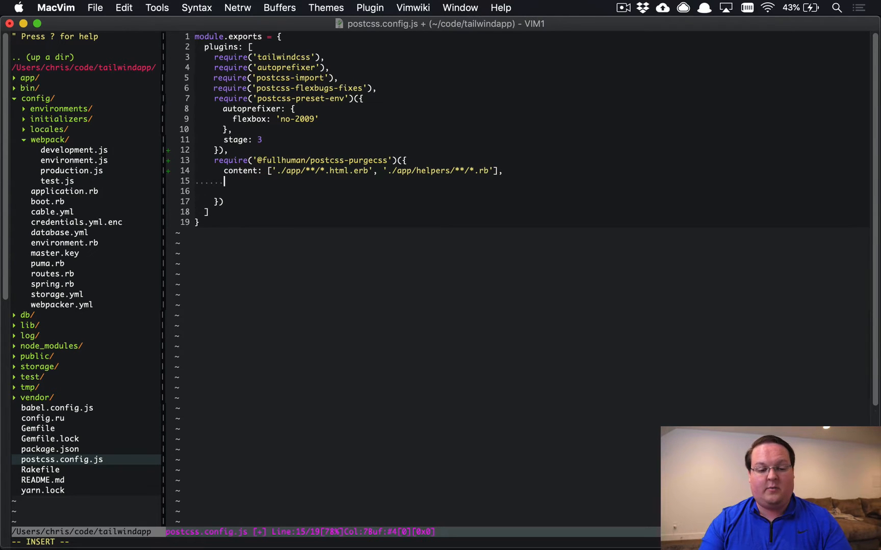
Type defaultExtractor: content => content.match(/[A-Za-z0-9-_:/]+/g) on the new option line.
{"action": "type", "text": "defaultExtractor:"}
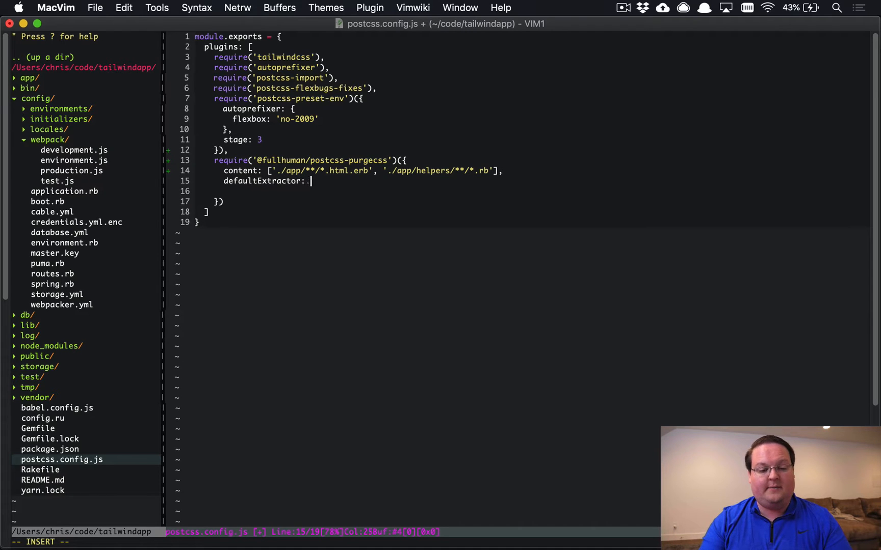
{"action": "type", "text": "content =."}
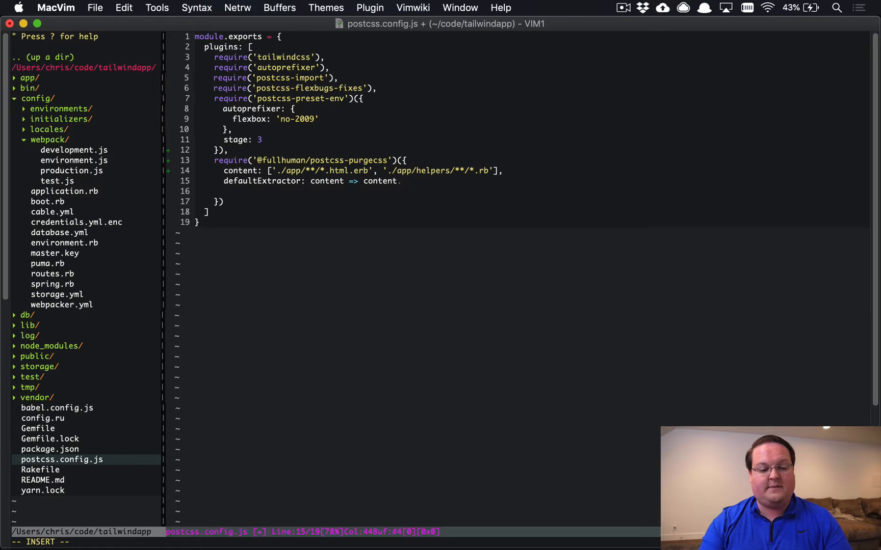
{"action": "type", "text": ".match("}
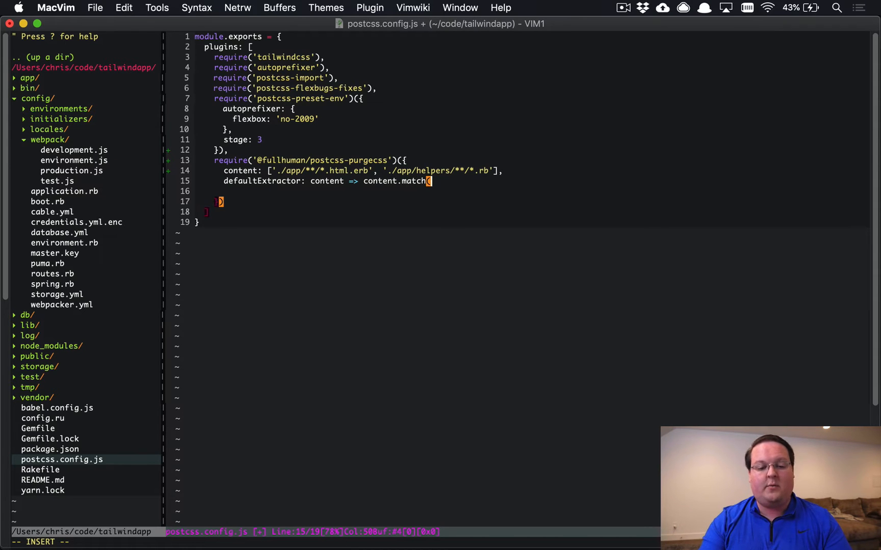
{"action": "type", "text": "/[A-Z"}
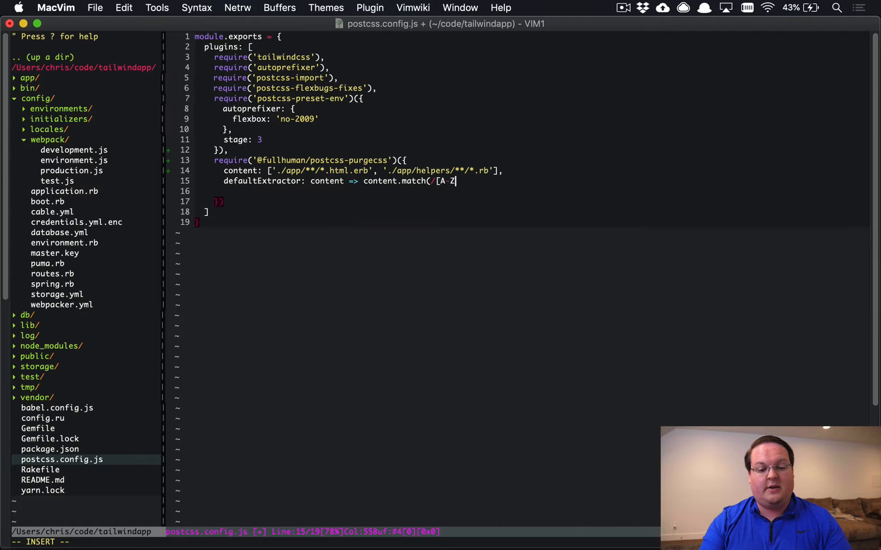
{"action": "type", "text": "a-z"}
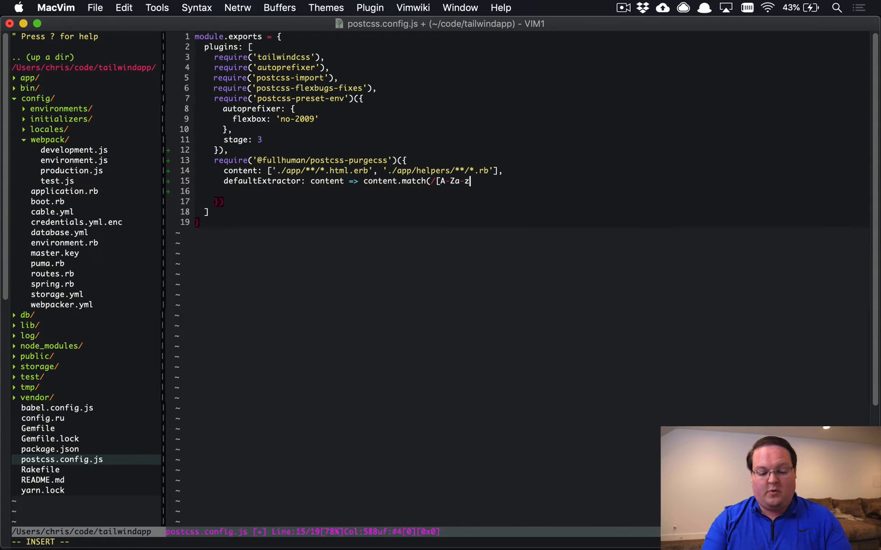
{"action": "type", "text": "0-9-"}
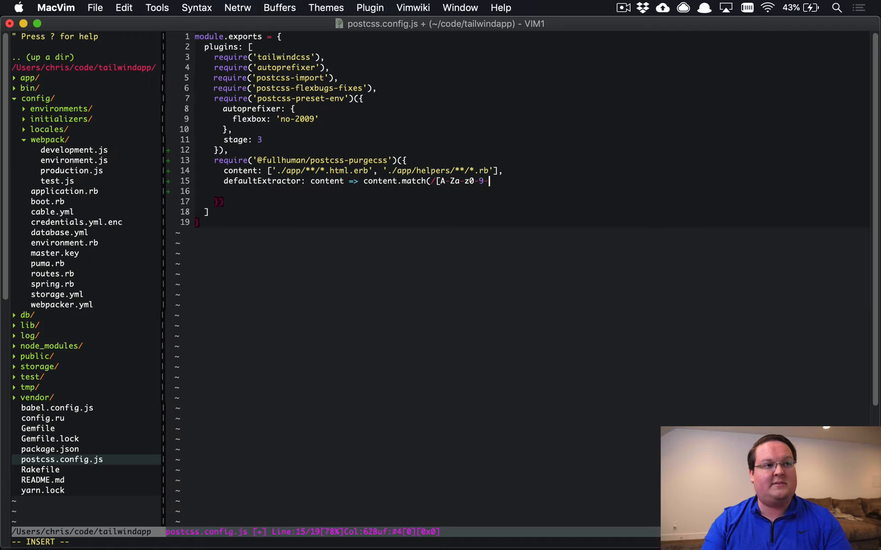
{"action": "type", "text": "_:/"}
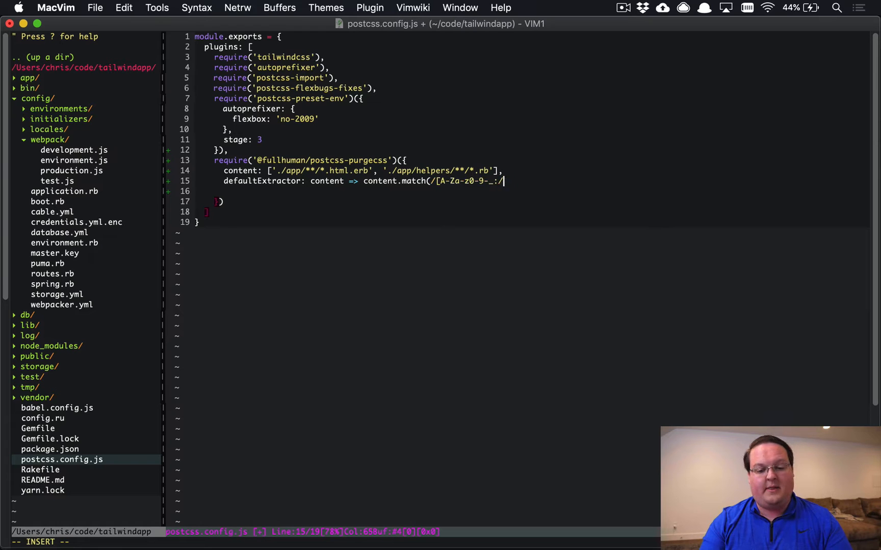
{"action": "type", "text": "]+"}
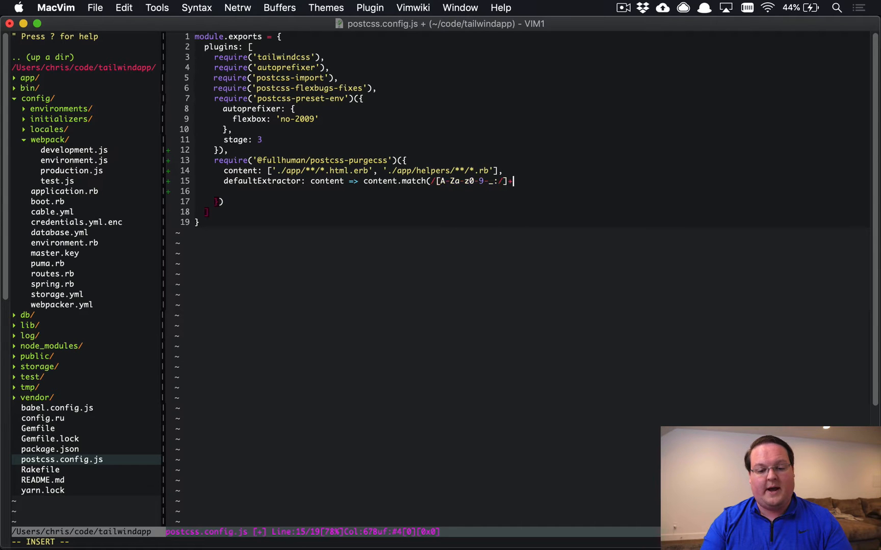
{"action": "type", "text": "/g"}
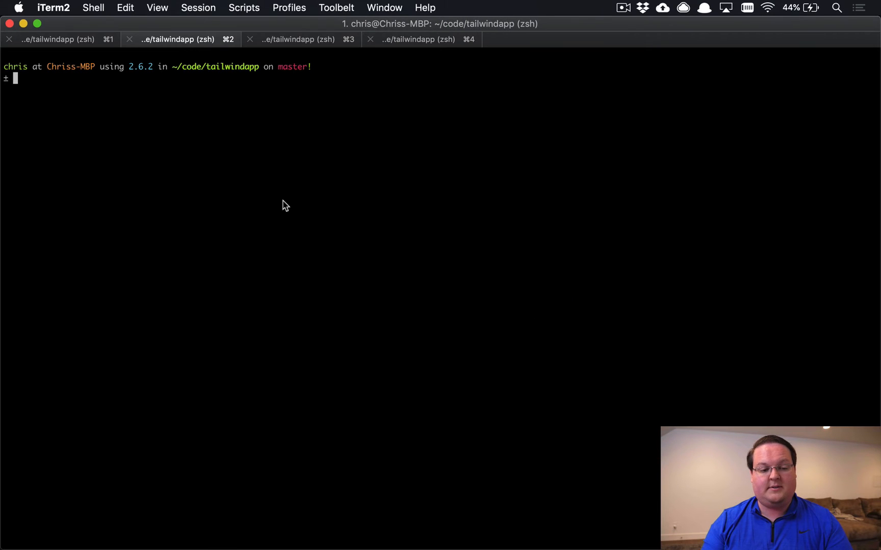
Run bin/webpack and highlight the 361 KiB application bundle size in the output.
{"action": "type", "text": "bin/webpack"}
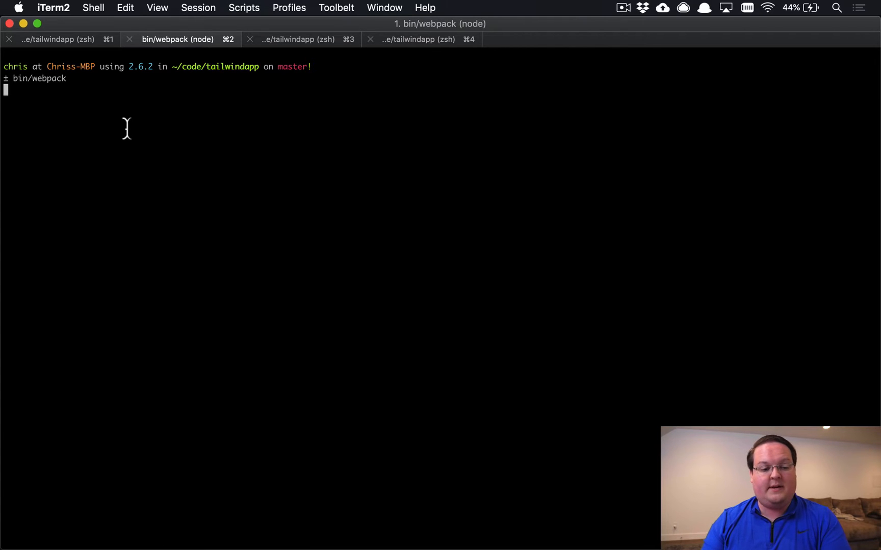
{"action": "mouse_move", "coordinate": [172, 189]}
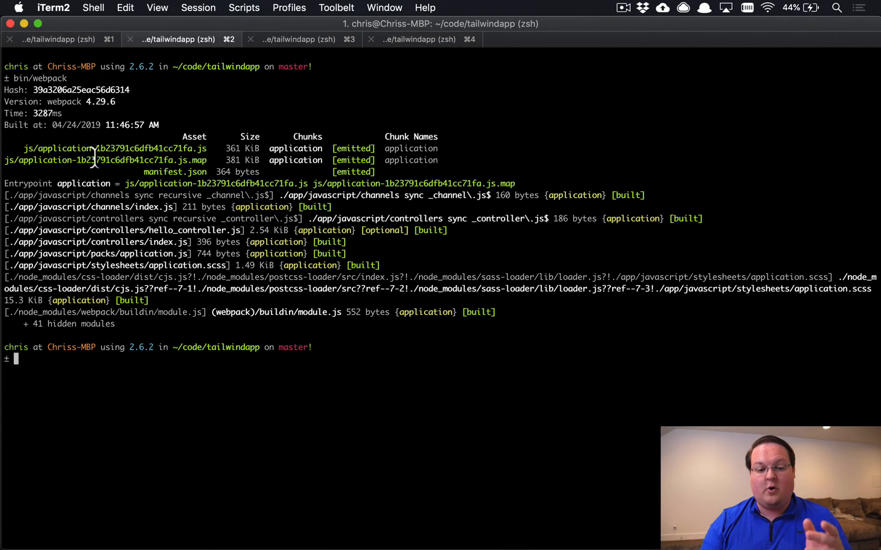
{"action": "double_click", "coordinate": [231, 149]}
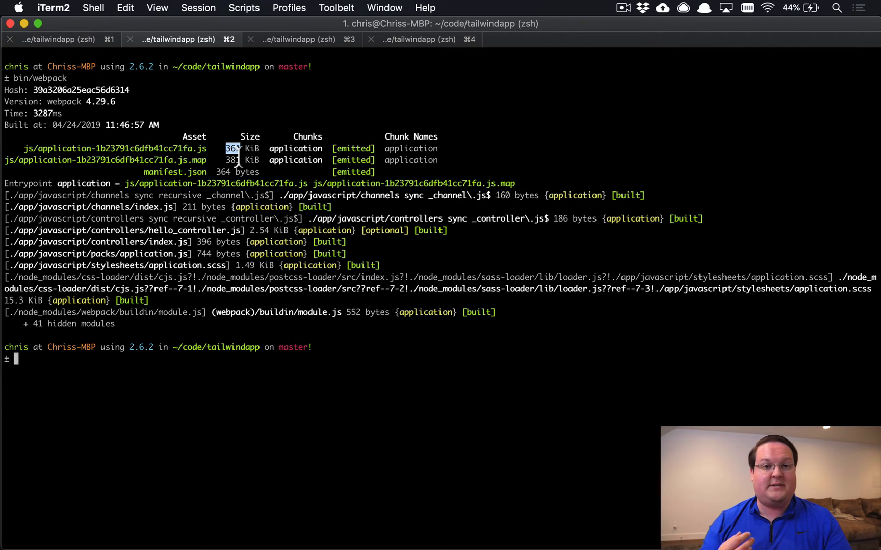
{"action": "key", "text": "cmd+tab"}
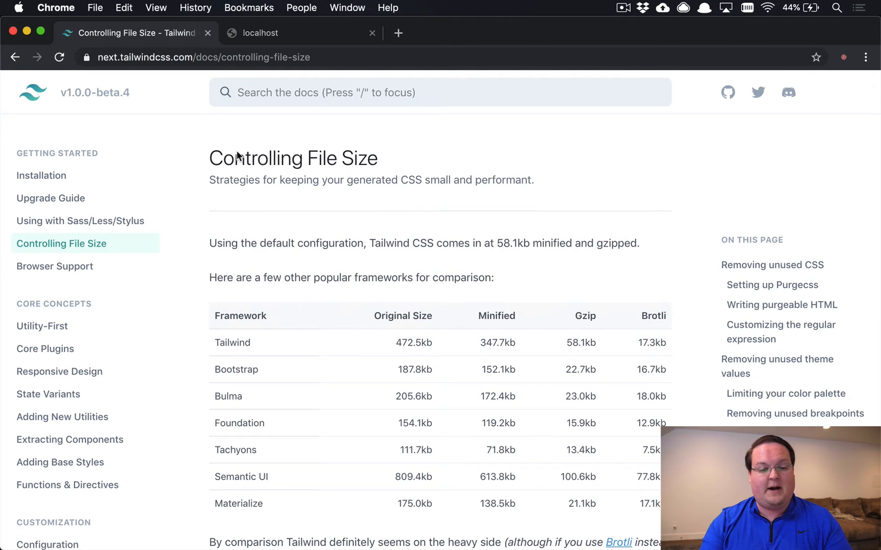
Reload the localhost Tailwindapp page and try bg-red-500 on the nav's class in DevTools.
{"action": "left_click", "coordinate": [302, 33]}
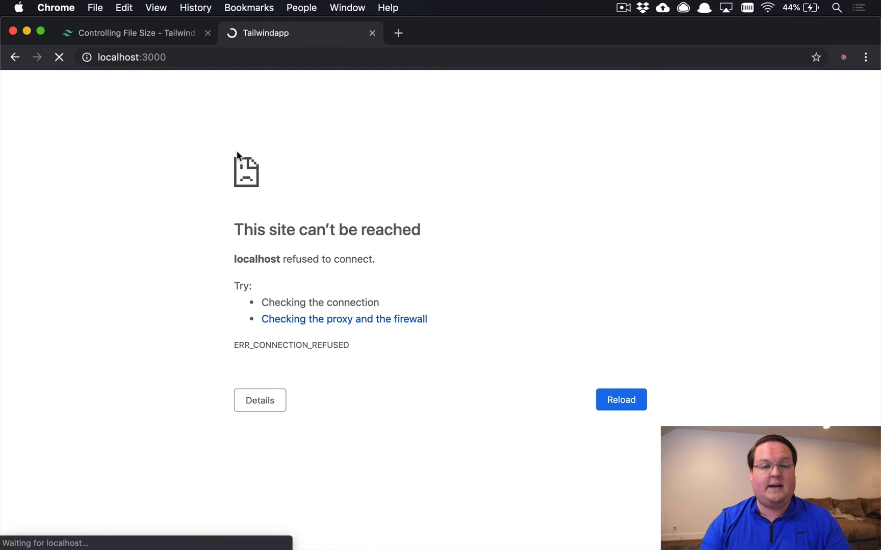
{"action": "left_click", "coordinate": [620, 401]}
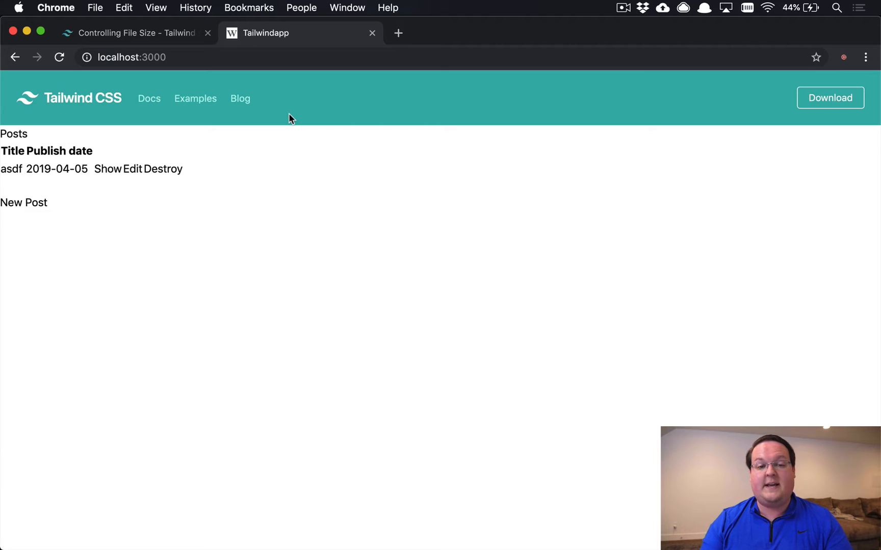
{"action": "right_click", "coordinate": [290, 117]}
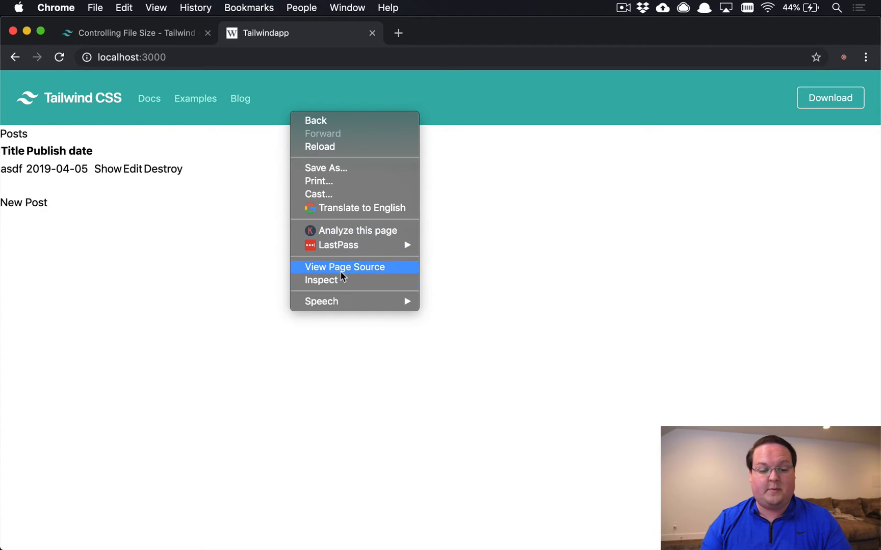
{"action": "left_click", "coordinate": [321, 280]}
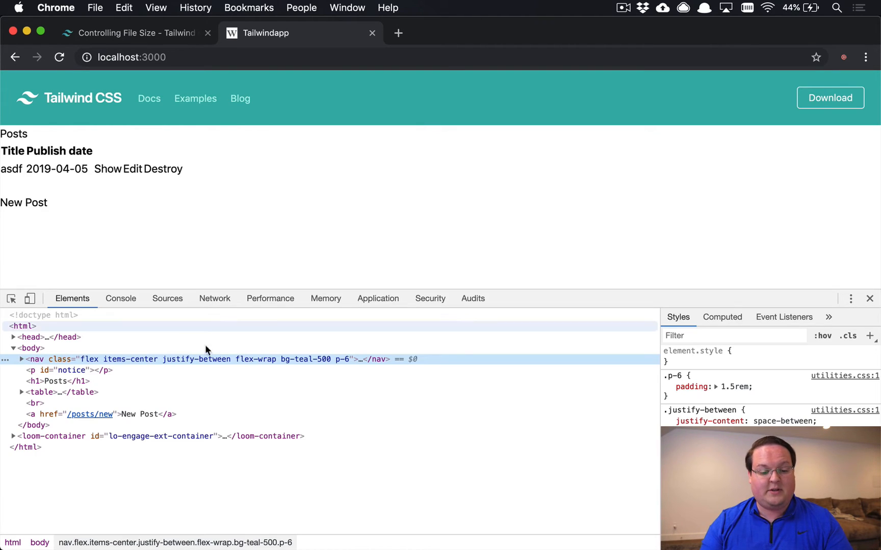
{"action": "left_click", "coordinate": [18, 359]}
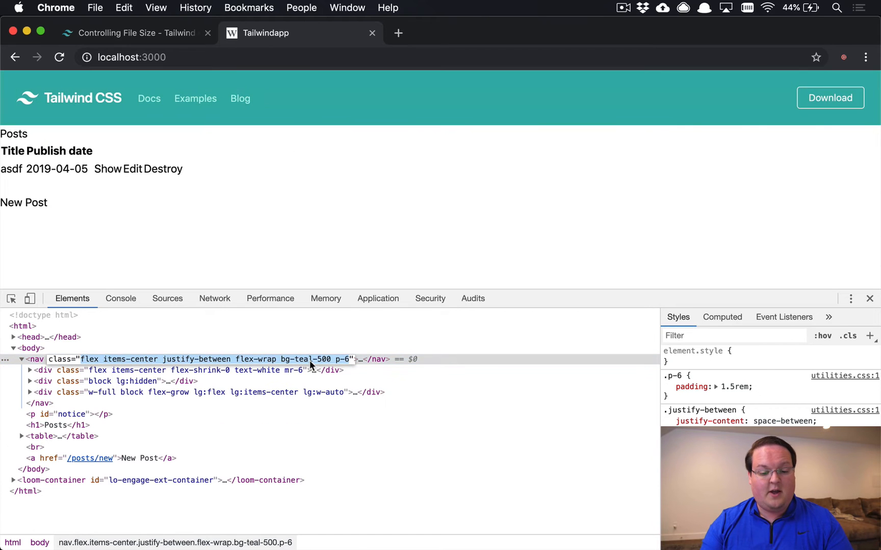
{"action": "type", "text": "bg-red-500"}
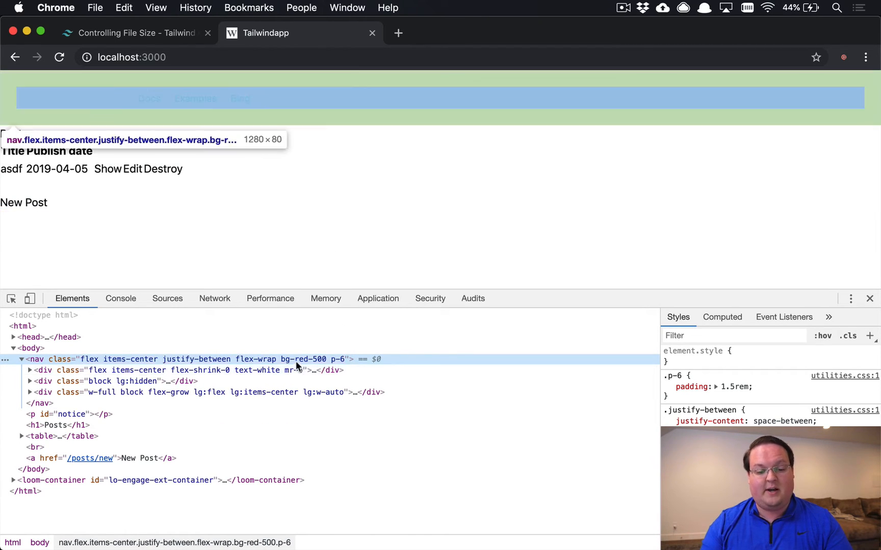
{"action": "mouse_move", "coordinate": [312, 368]}
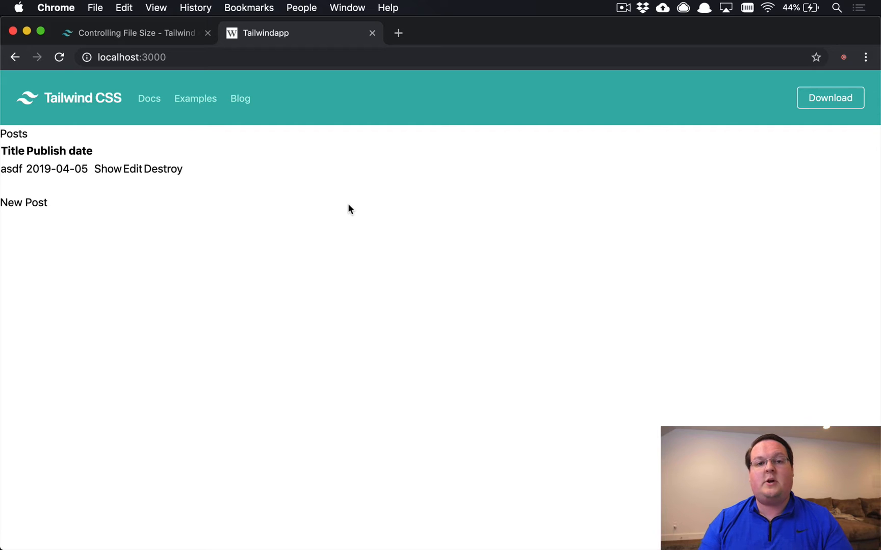
{"action": "key", "text": "cmd+tab"}
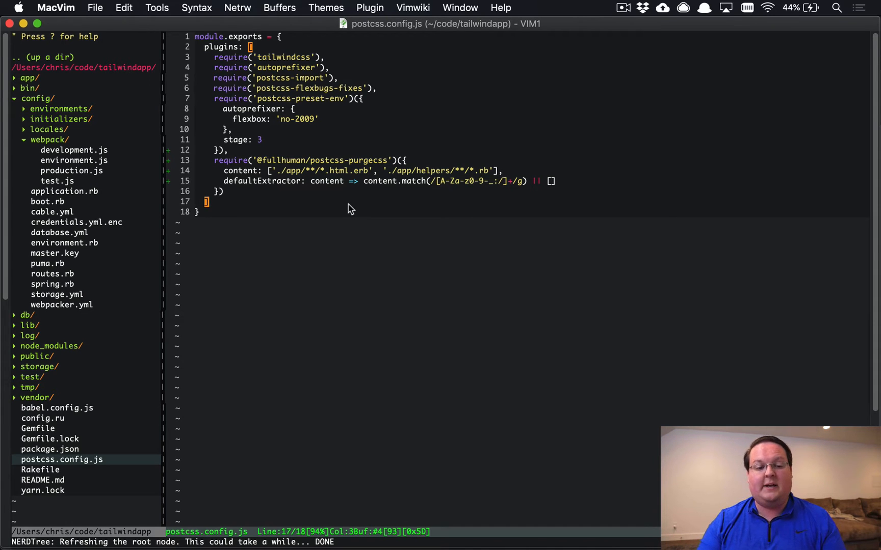
{"action": "mouse_move", "coordinate": [300, 203]}
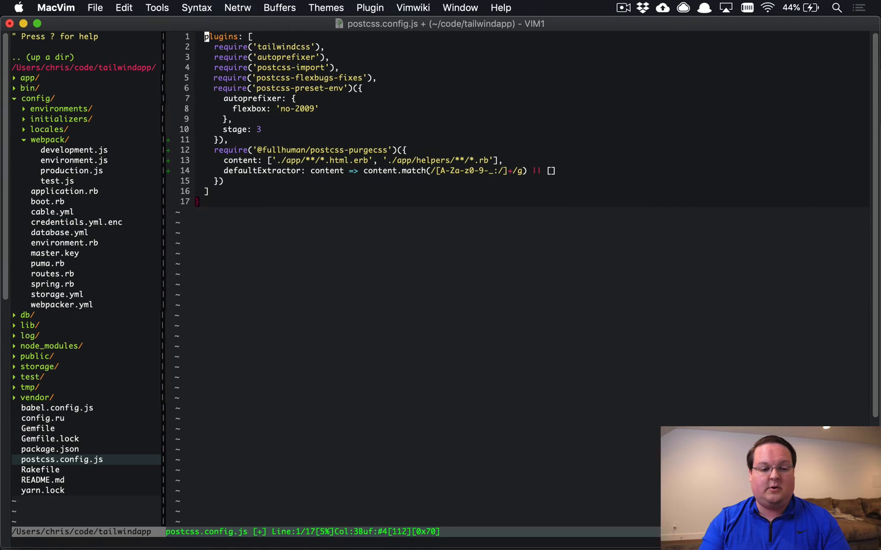
Change the export at the bottom to module.exports = environment.
{"action": "type", "text": "module.exports = {"}
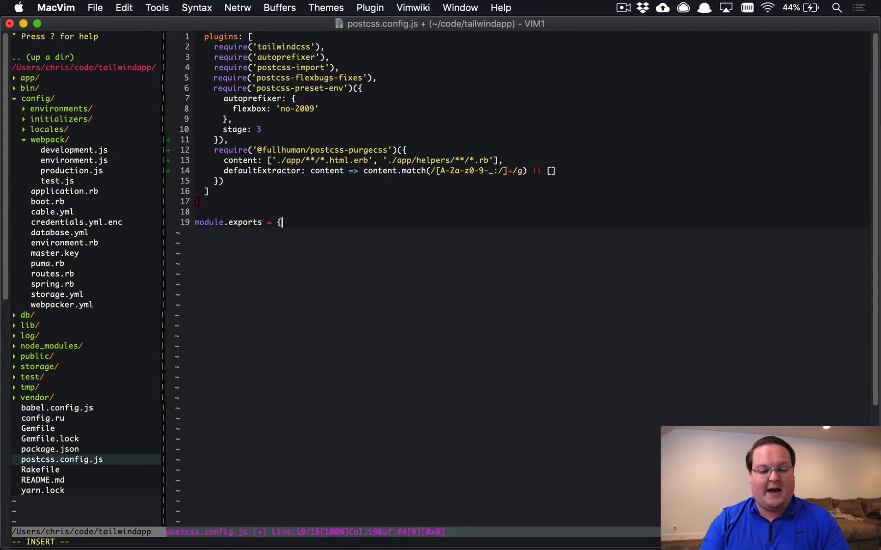
{"action": "type", "text": "environment"}
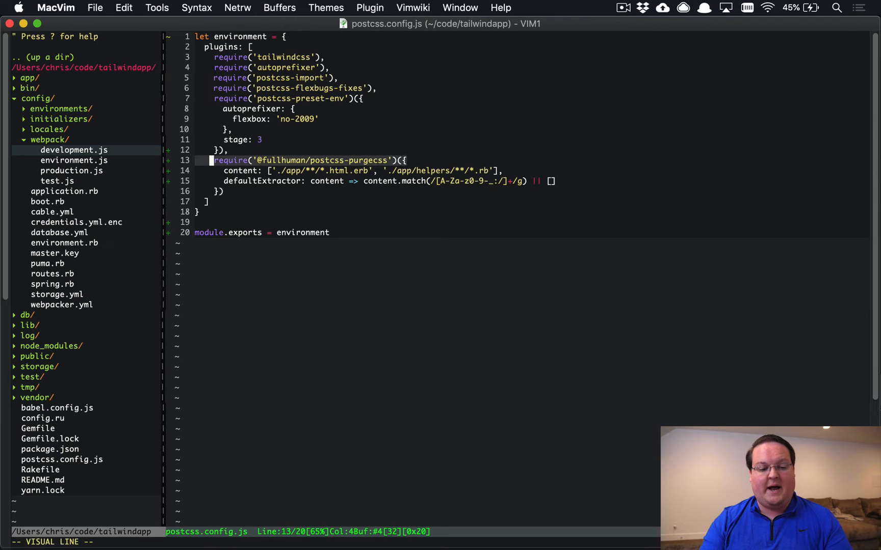
Cut the PurgeCSS lines and wrap them in if (process.env.RAILS_ENV === "production") with environment.plugins.push.
{"action": "key", "text": "d"}
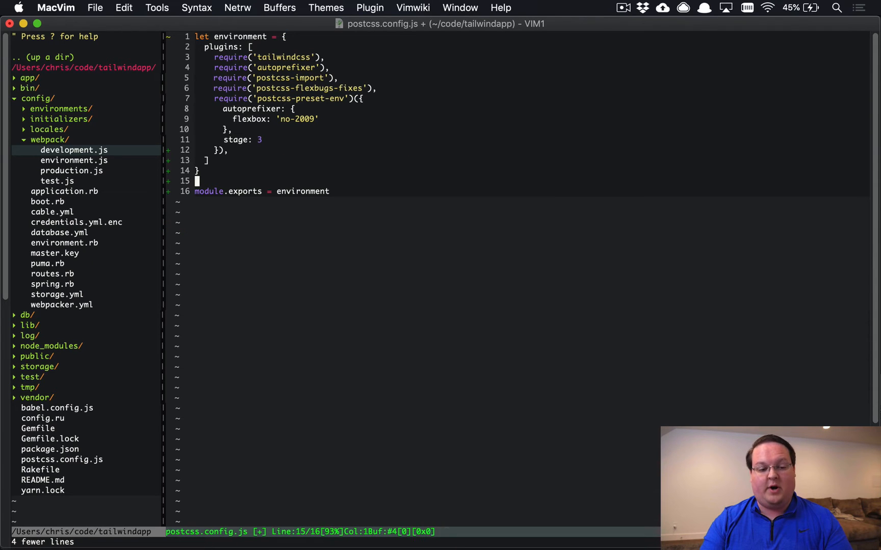
{"action": "type", "text": "if."}
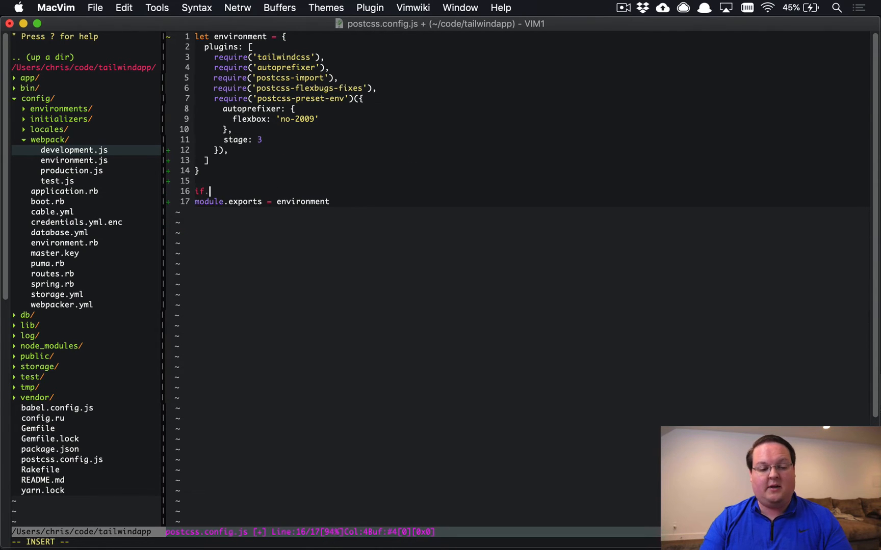
{"action": "type", "text": "("}
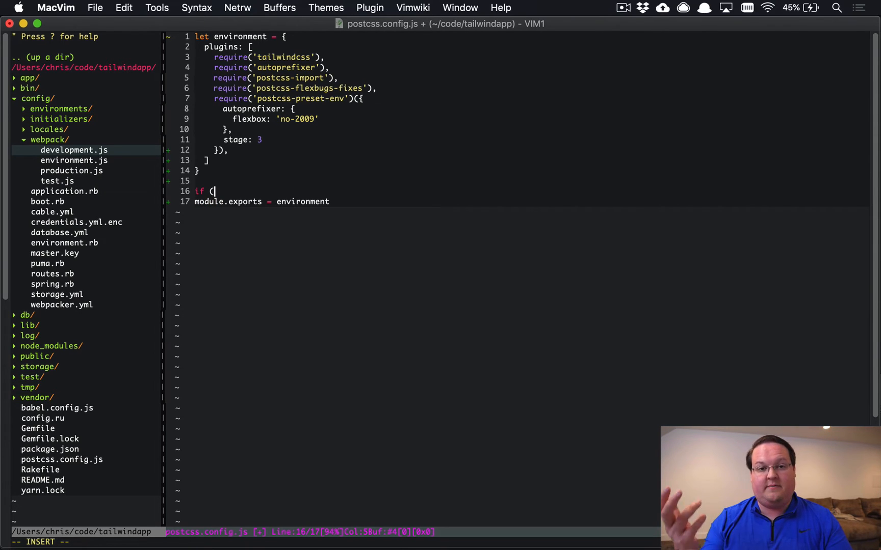
{"action": "type", "text": "process.env"}
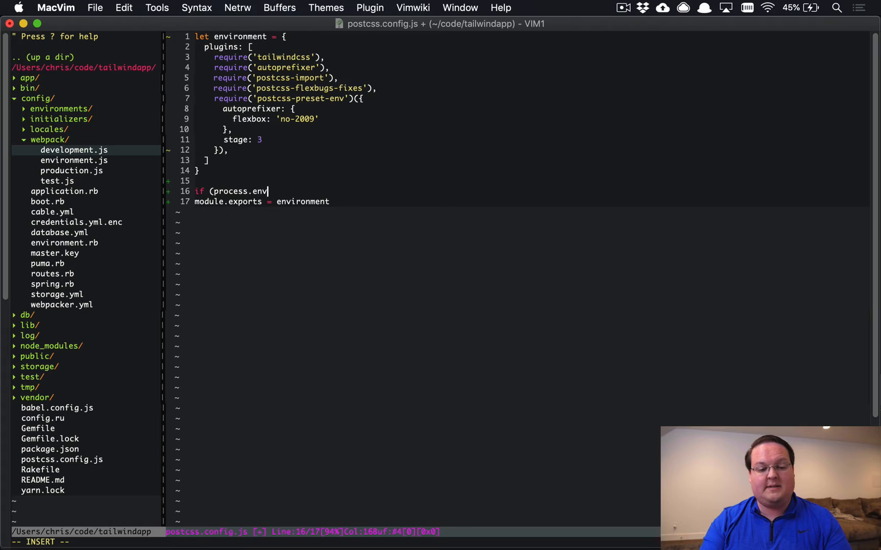
{"action": "type", "text": ".RAILS_ENV ="}
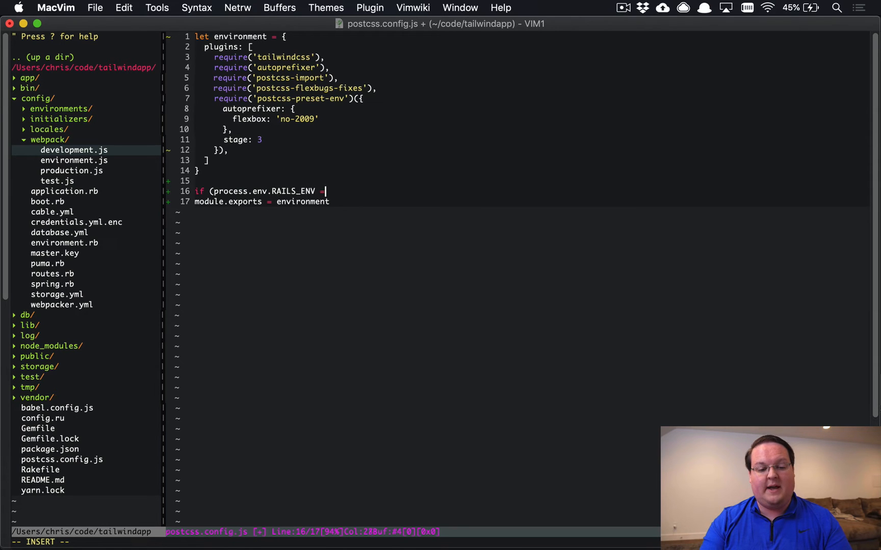
{"action": "type", "text": "== \"produ"}
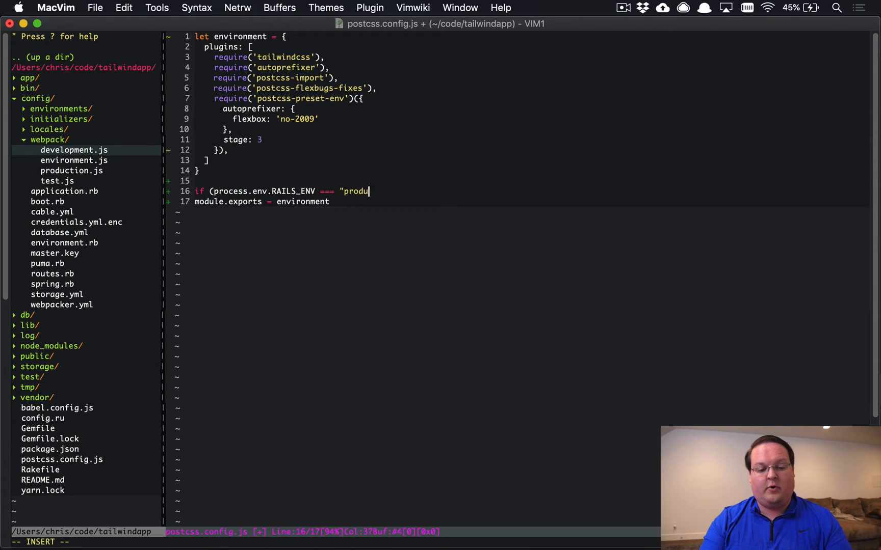
{"action": "type", "text": "ction\") {"}
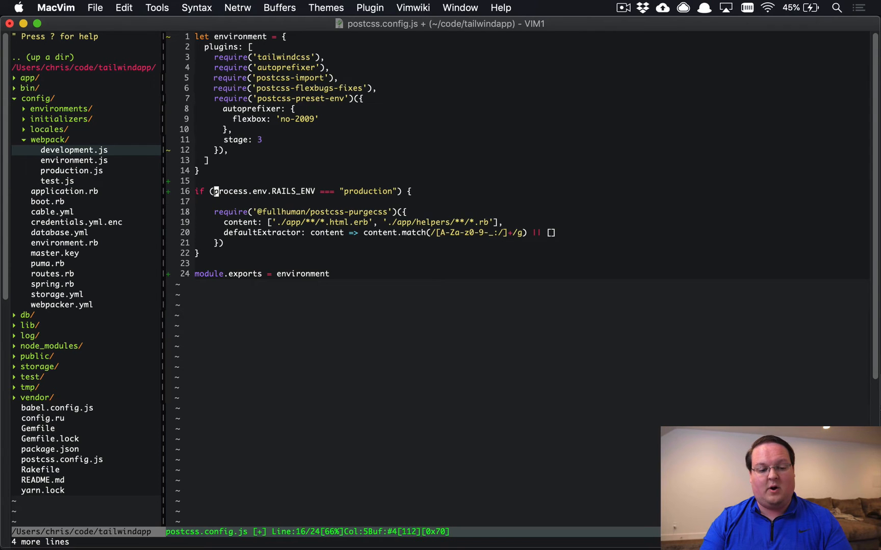
{"action": "type", "text": "env"}
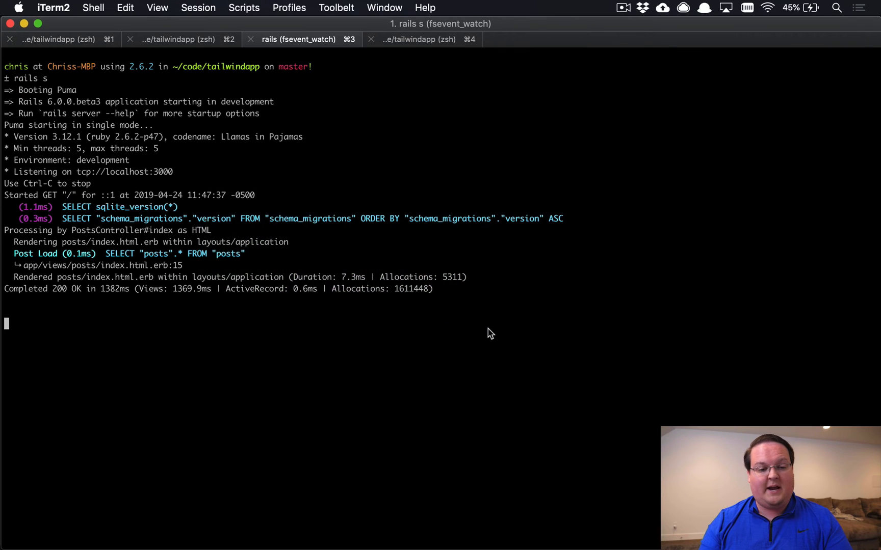
Run RAILS_ENV=production bin/webpack in the first tab and highlight the 490 KiB CSS size.
{"action": "left_click", "coordinate": [58, 39]}
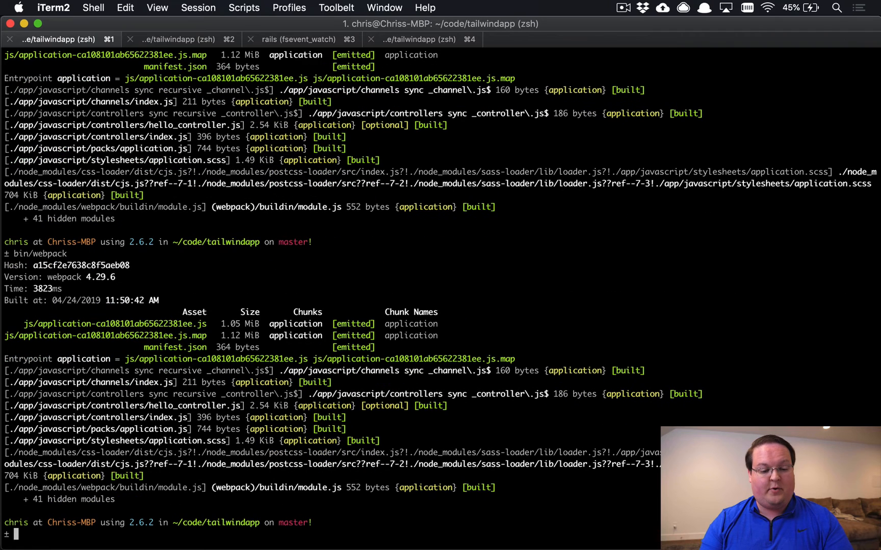
{"action": "type", "text": "bin/webpack"}
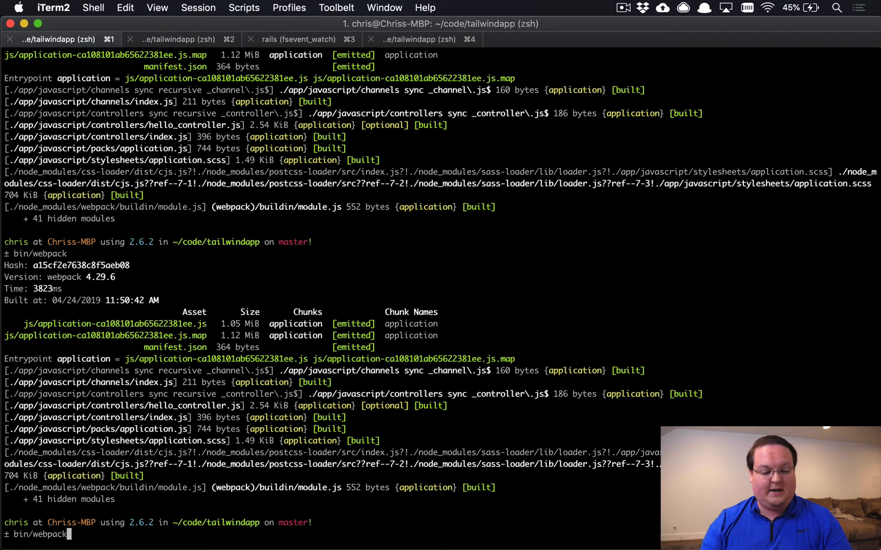
{"action": "type", "text": "RAILS_ENV="}
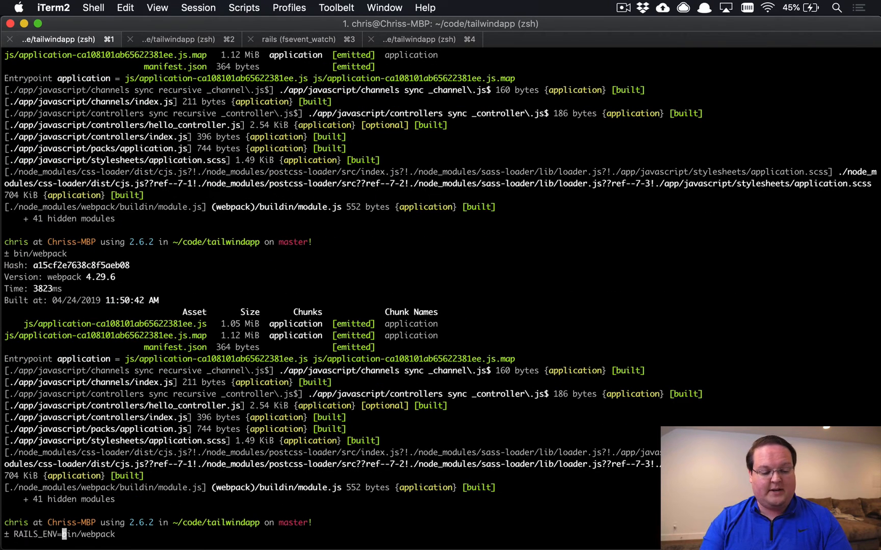
{"action": "type", "text": "production"}
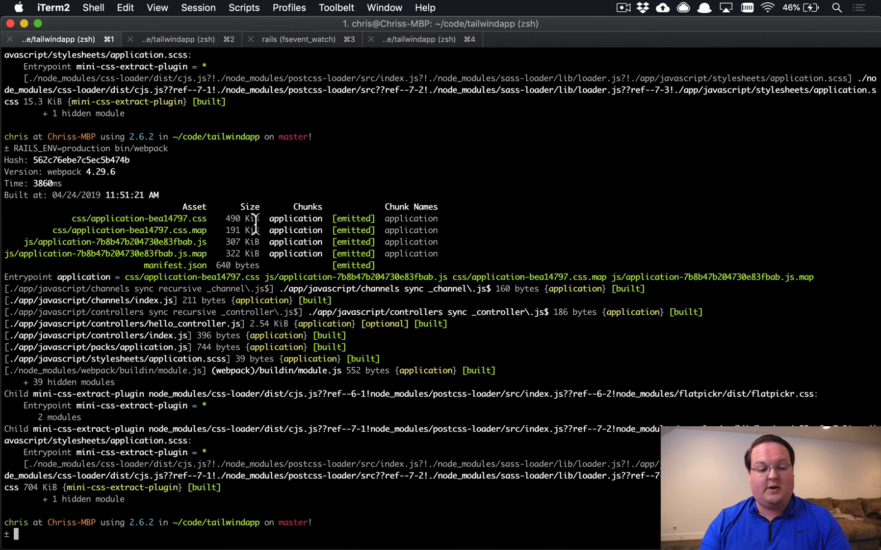
{"action": "double_click", "coordinate": [251, 218]}
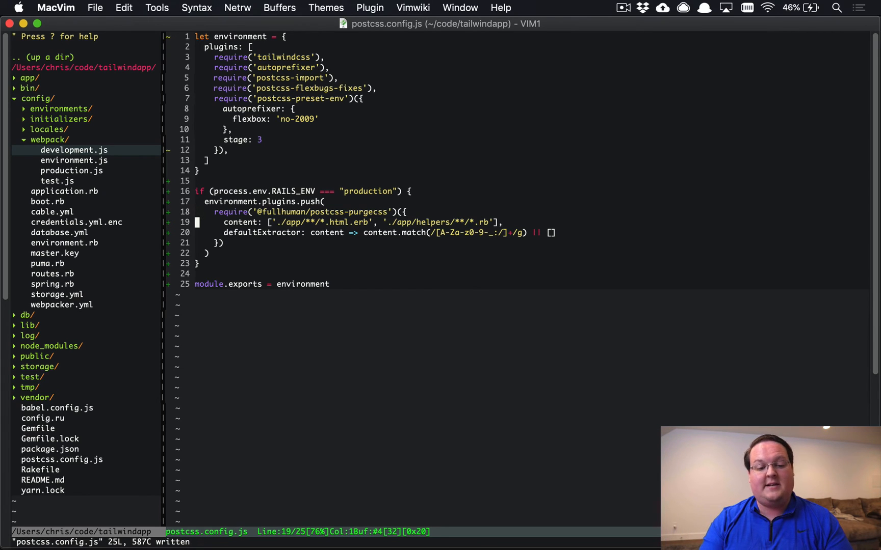
Save postcss.config.js and return to the production environment check line.
{"action": "key", "text": "V"}
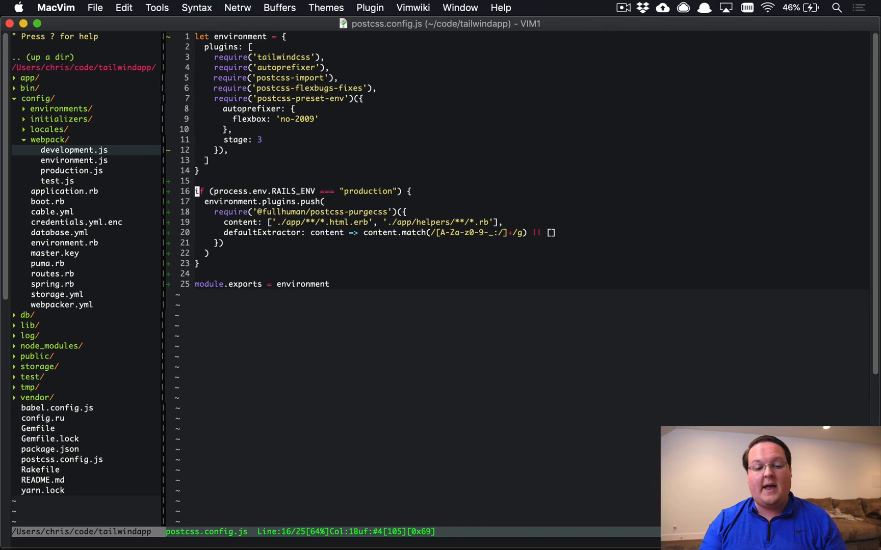
{"action": "key", "text": "V"}
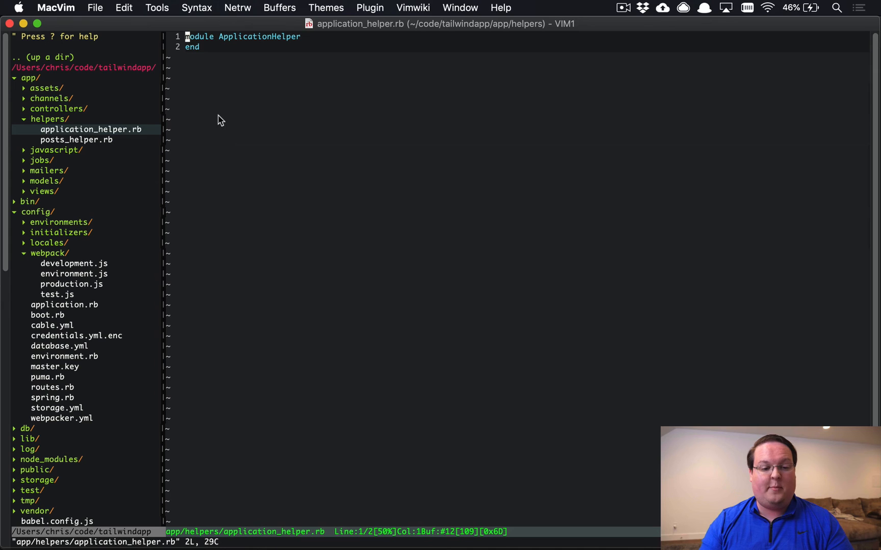
Draft a class_for_post(post) helper returning "bg-#{post.state}" in application_helper.rb.
{"action": "type", "text": "def."}
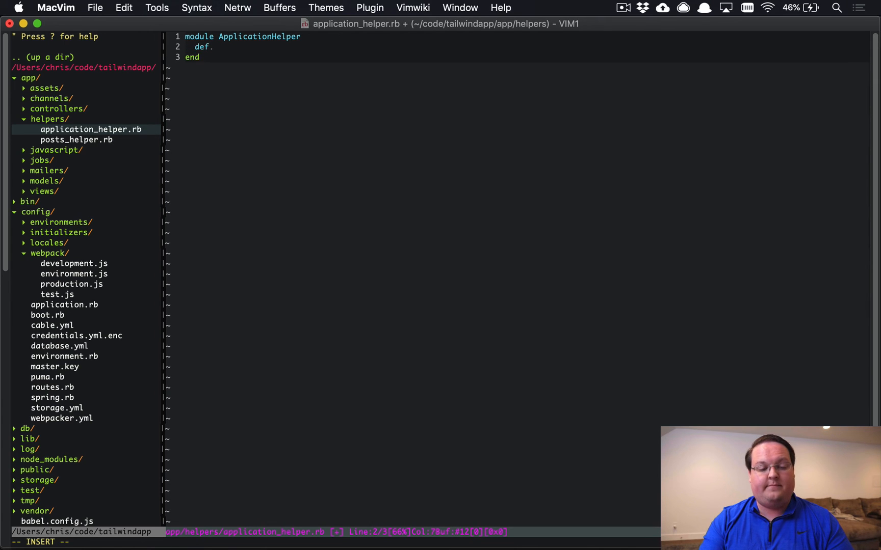
{"action": "type", "text": "class_for_post(post"}
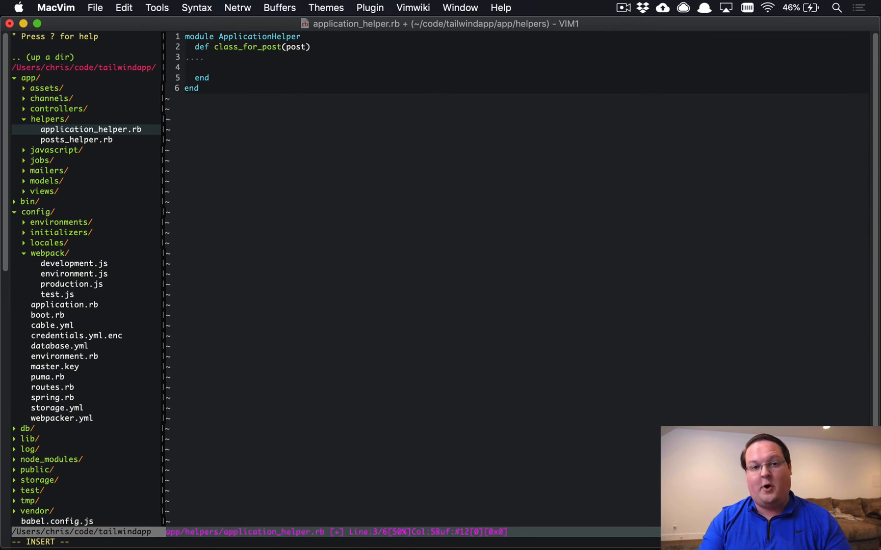
{"action": "type", "text": "\""}
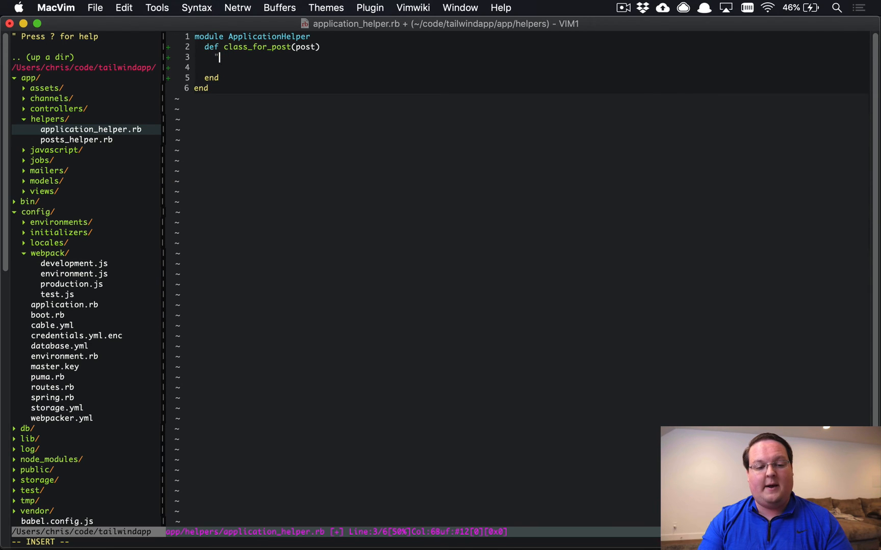
{"action": "type", "text": "bg-{#"}
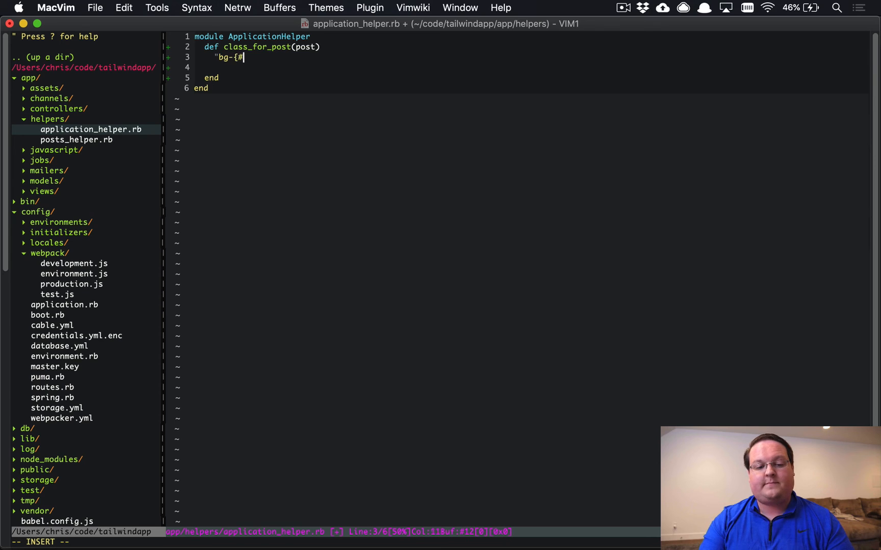
{"action": "type", "text": "post."}
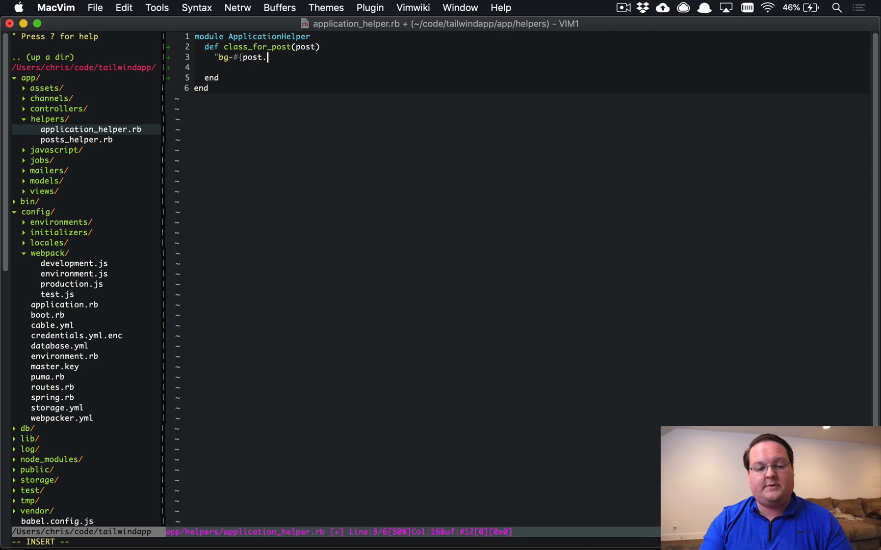
{"action": "type", "text": "state}"}
{"action": "type", "text": "bg-published "}
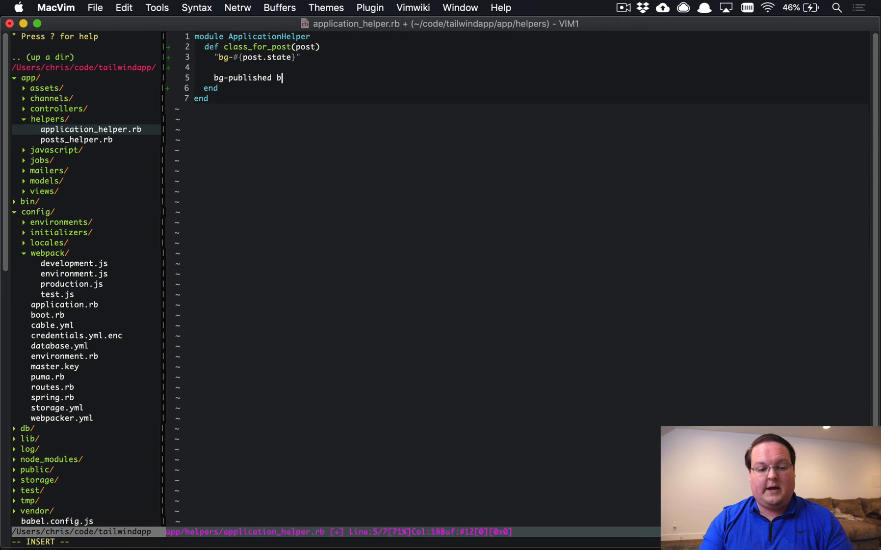
{"action": "type", "text": "bg-acti"}
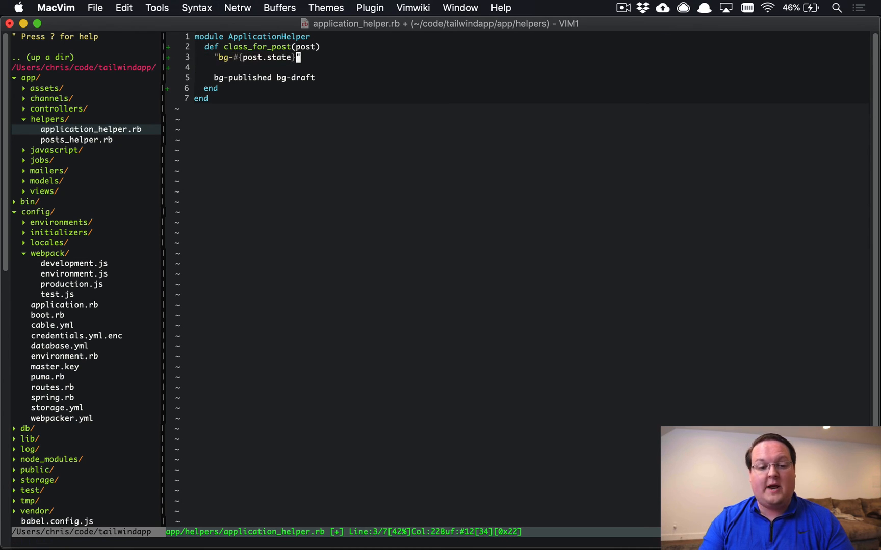
{"action": "key", "text": "V"}
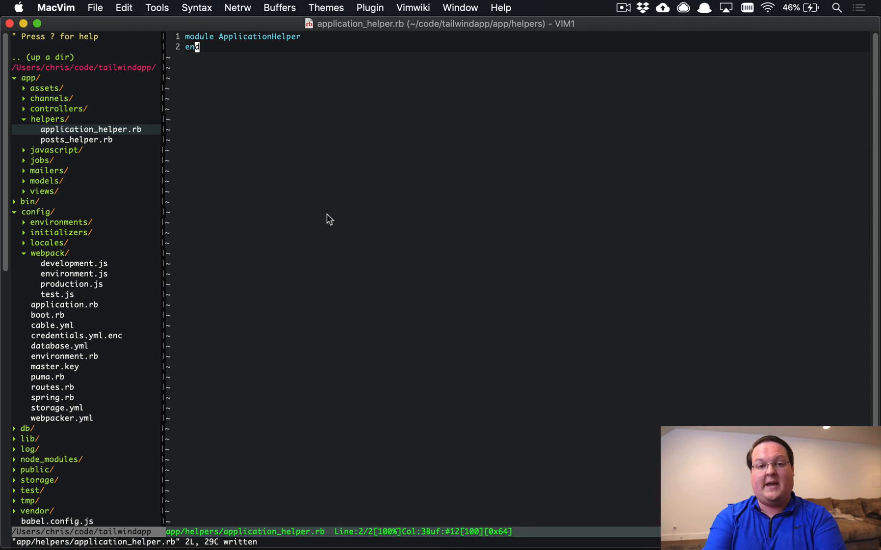
{"action": "mouse_move", "coordinate": [289, 231]}
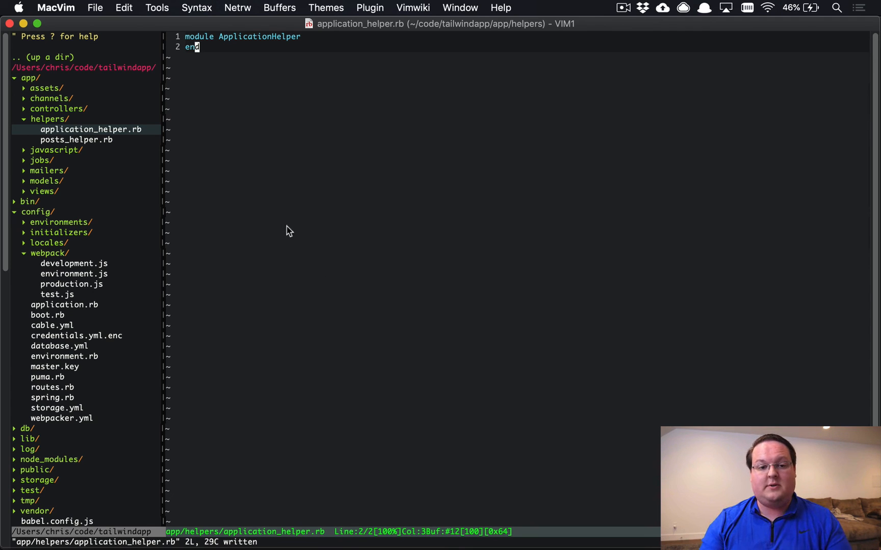
{"action": "mouse_move", "coordinate": [255, 164]}
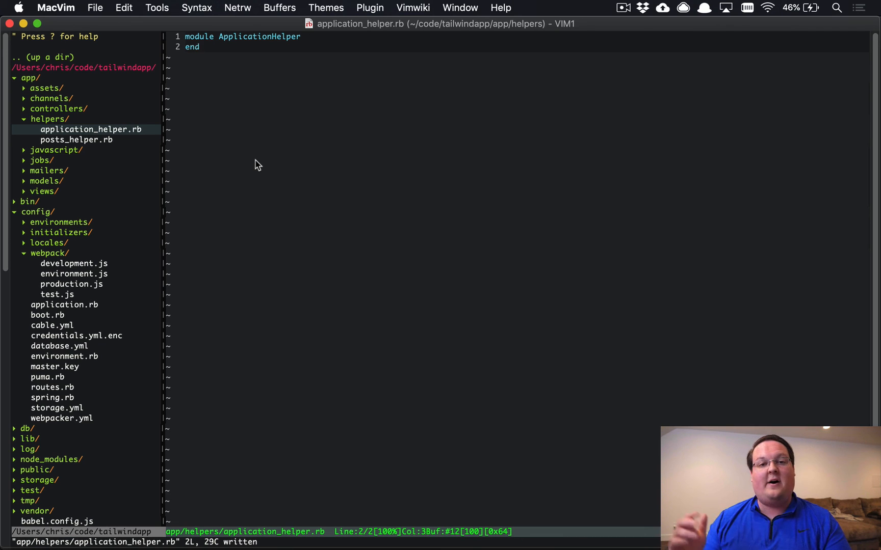
{"action": "mouse_move", "coordinate": [298, 205]}
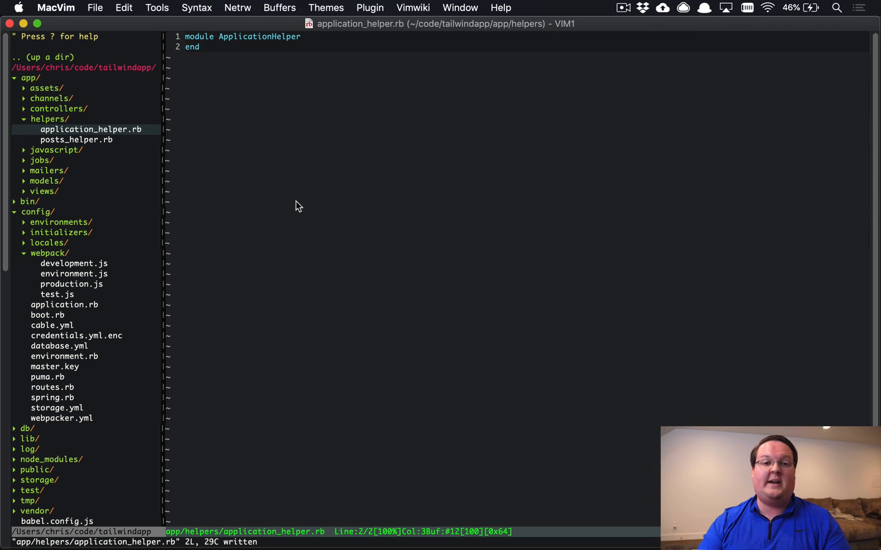
{"action": "mouse_move", "coordinate": [314, 205]}
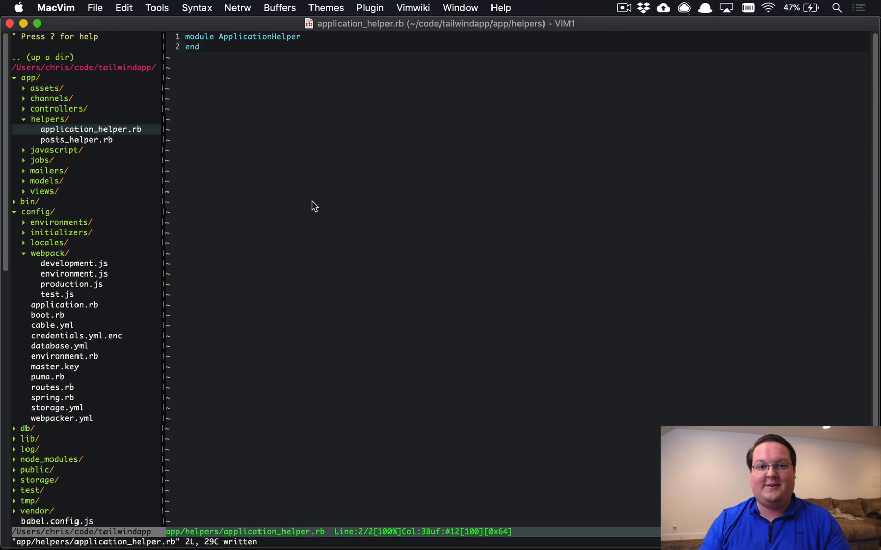